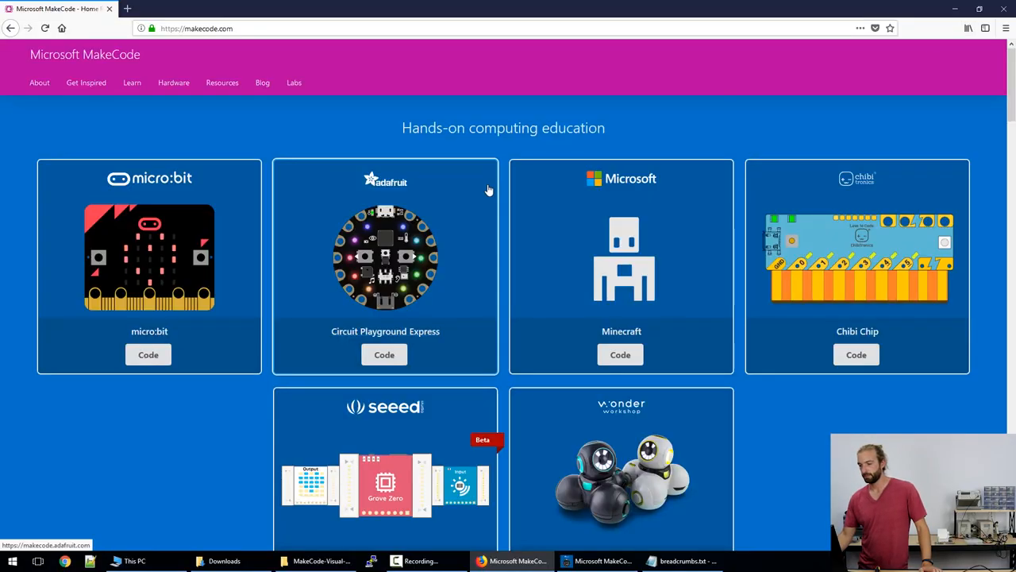
pyautogui.moveTo(385, 356)
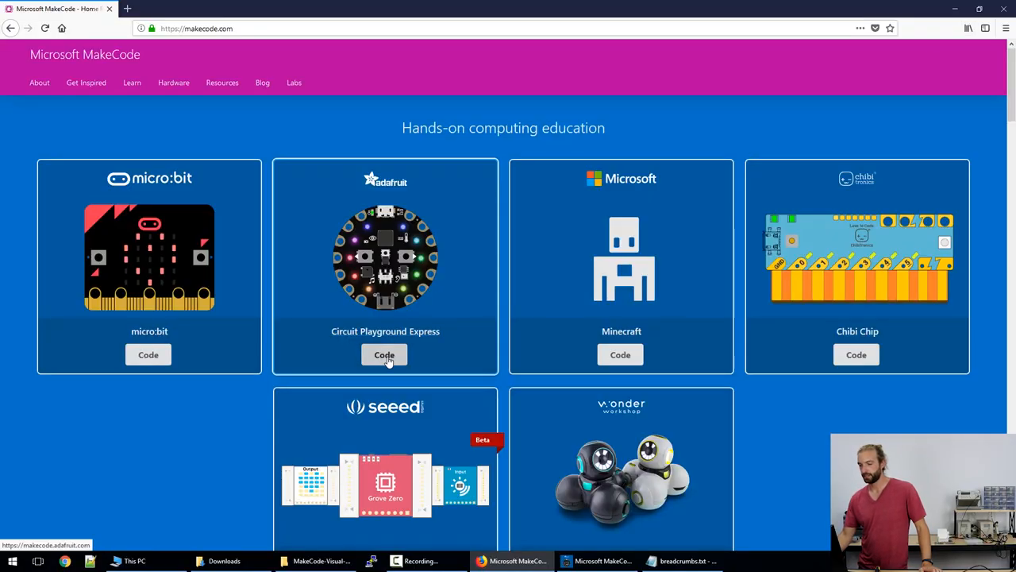
# Step: Start a new blank Circuit Playground Express project from makecode.com
pyautogui.click(385, 354)
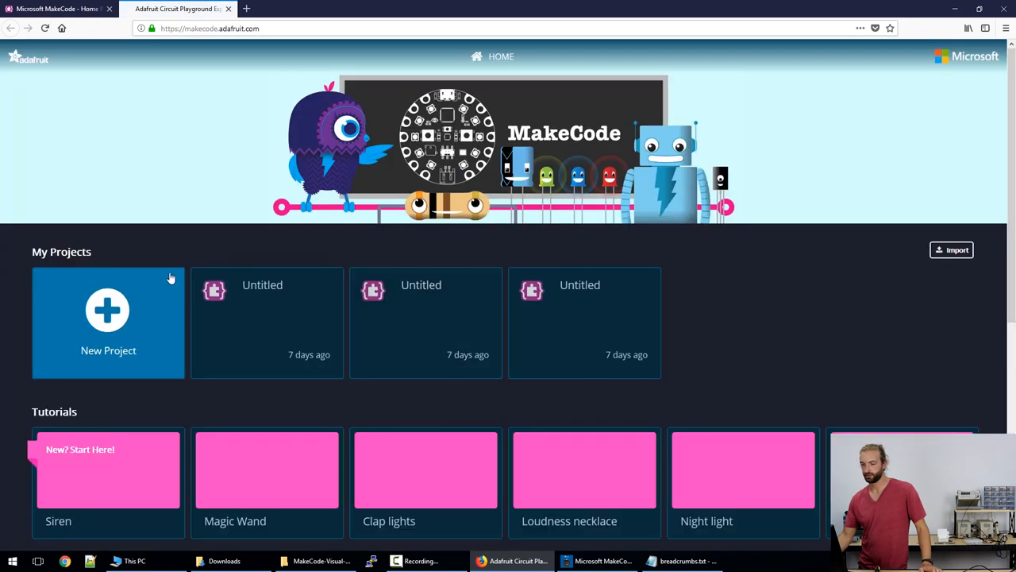
pyautogui.click(108, 324)
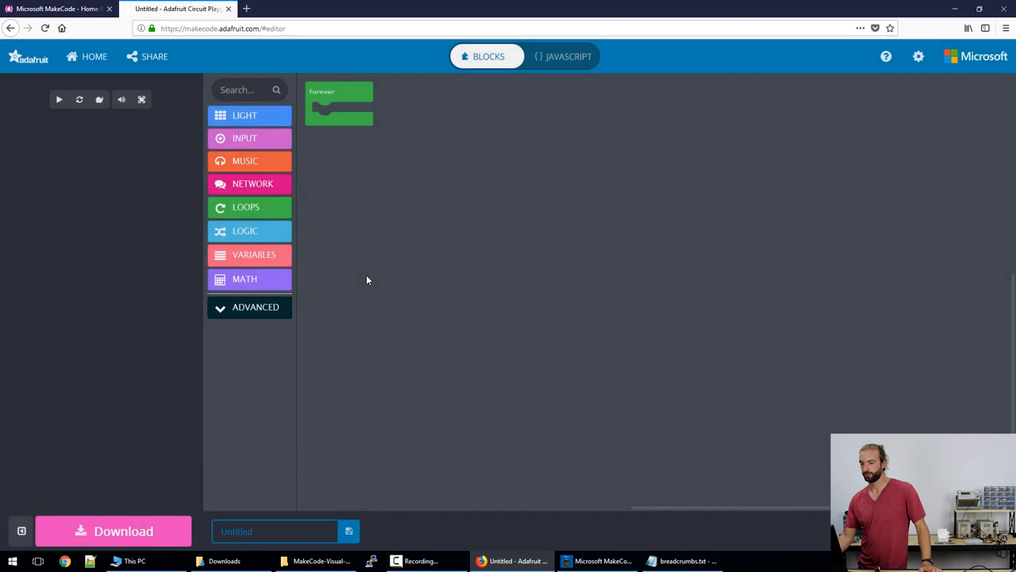
pyautogui.moveTo(143, 184)
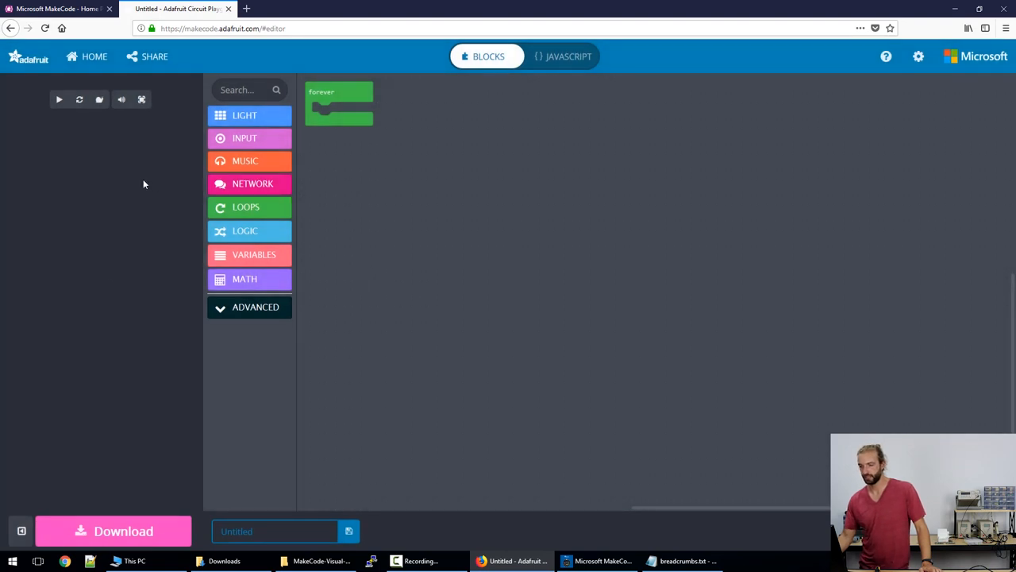
# Step: Start the simulator and add an if–else block with a 0 = 0 comparison inside forever
pyautogui.click(57, 98)
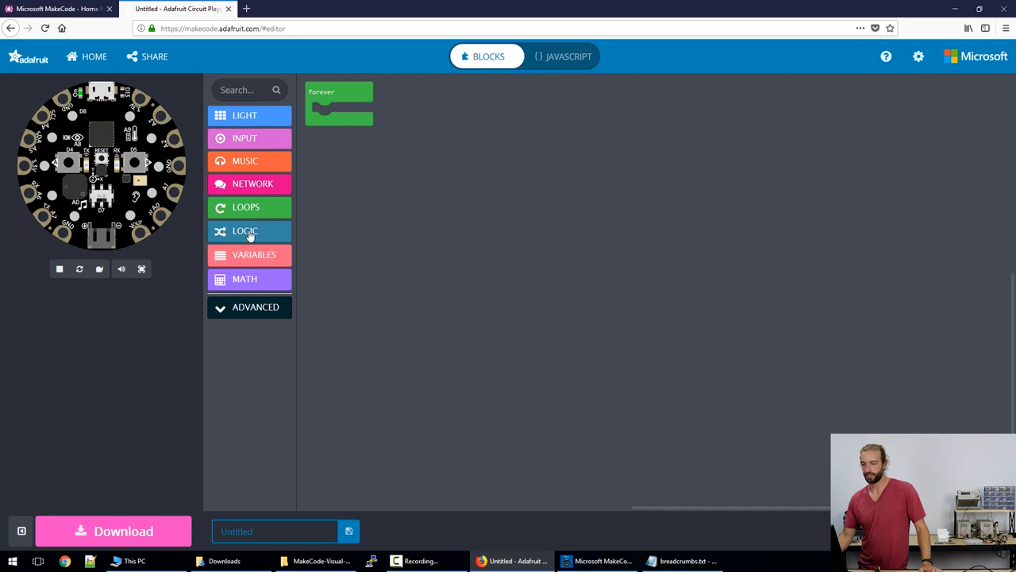
pyautogui.click(244, 231)
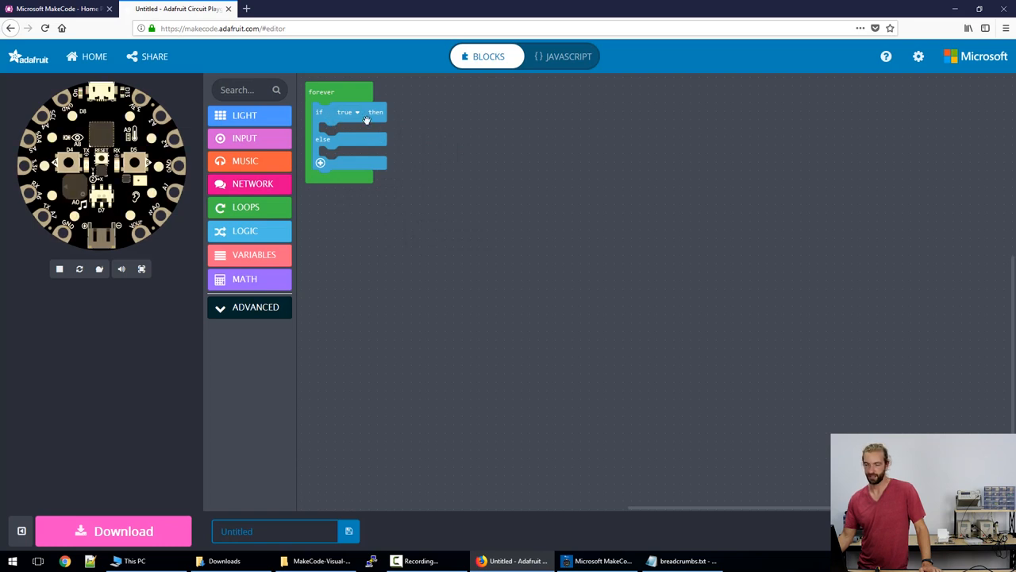
pyautogui.moveTo(337, 120)
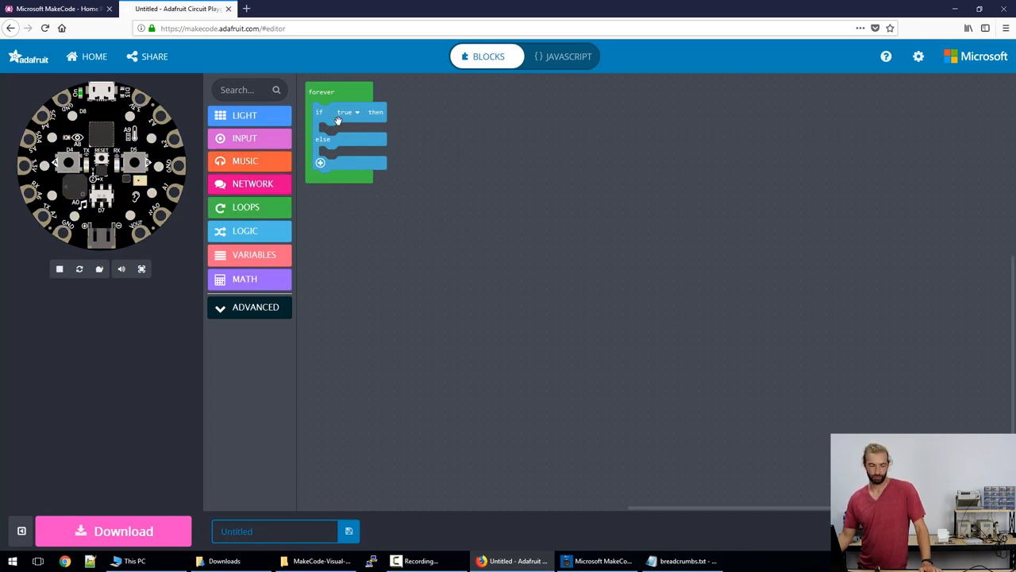
pyautogui.moveTo(362, 130)
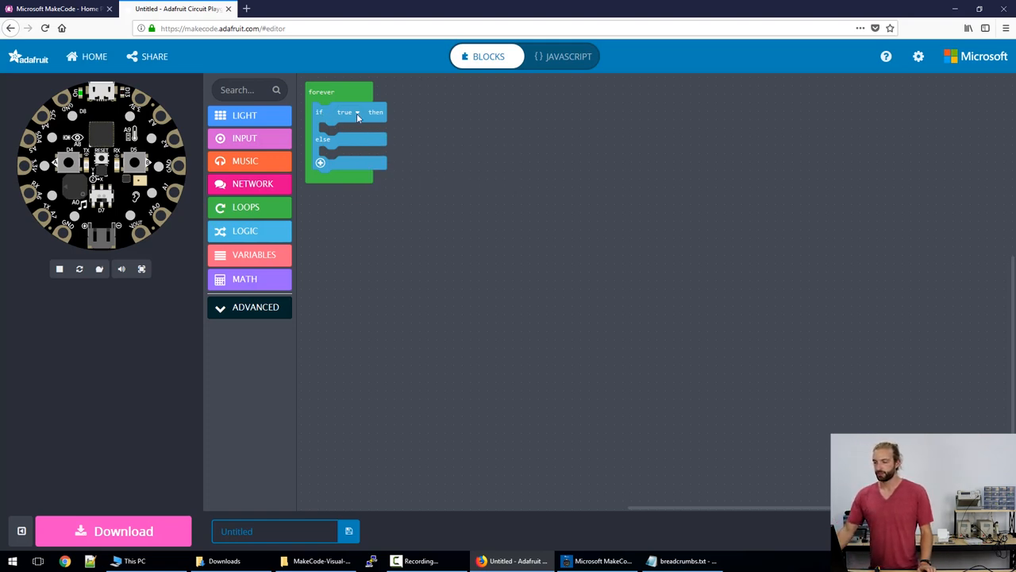
pyautogui.click(245, 232)
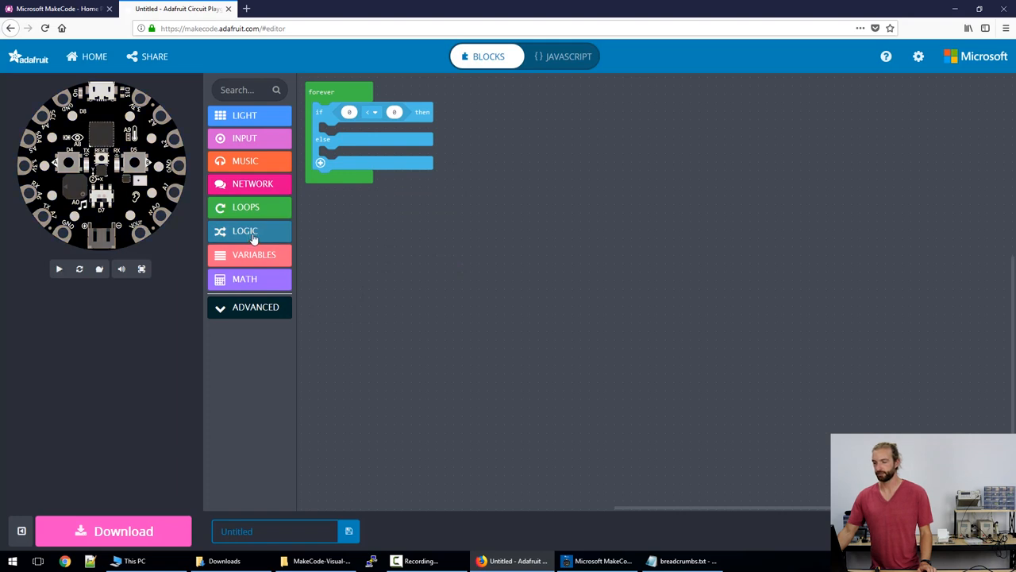
# Step: Place the temperature in °C reading in the comparison's left slot and change its operator
pyautogui.click(245, 230)
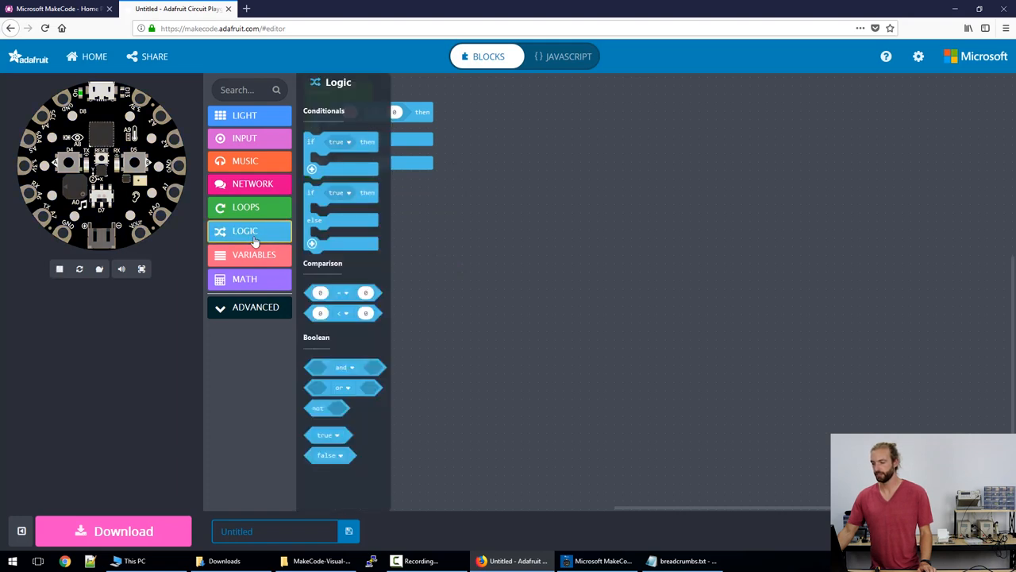
pyautogui.moveTo(321, 327)
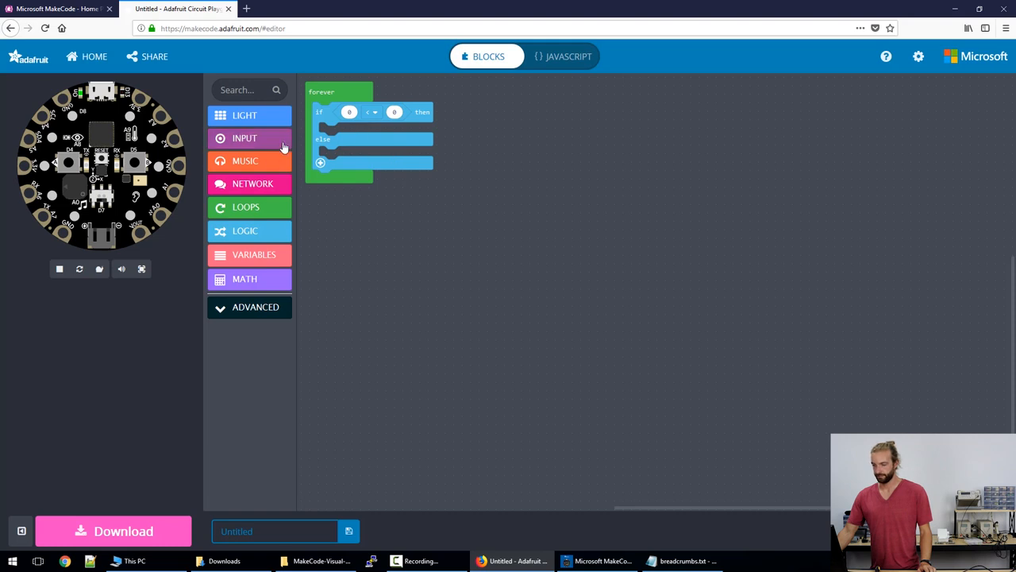
pyautogui.moveTo(245, 138)
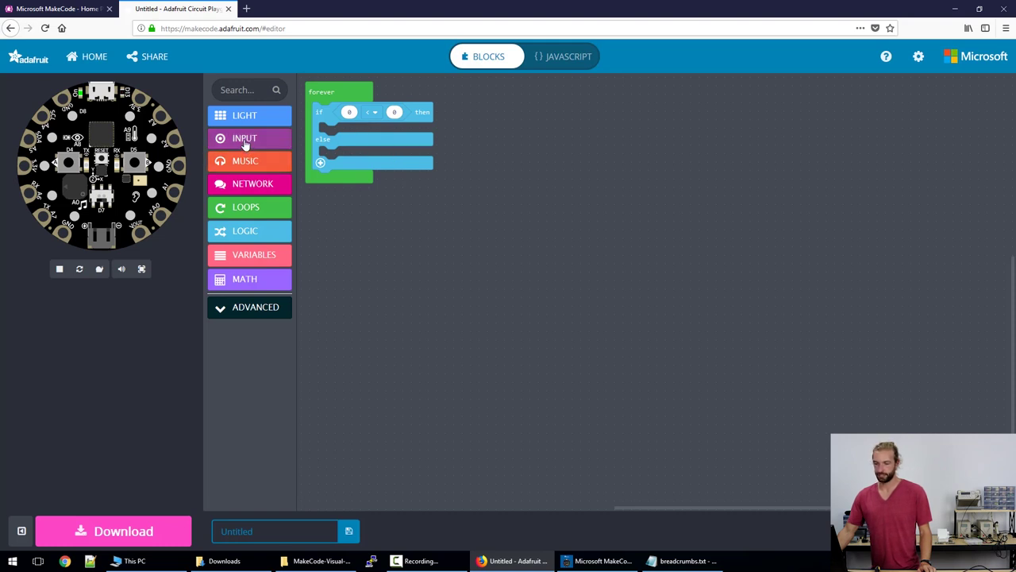
pyautogui.click(245, 138)
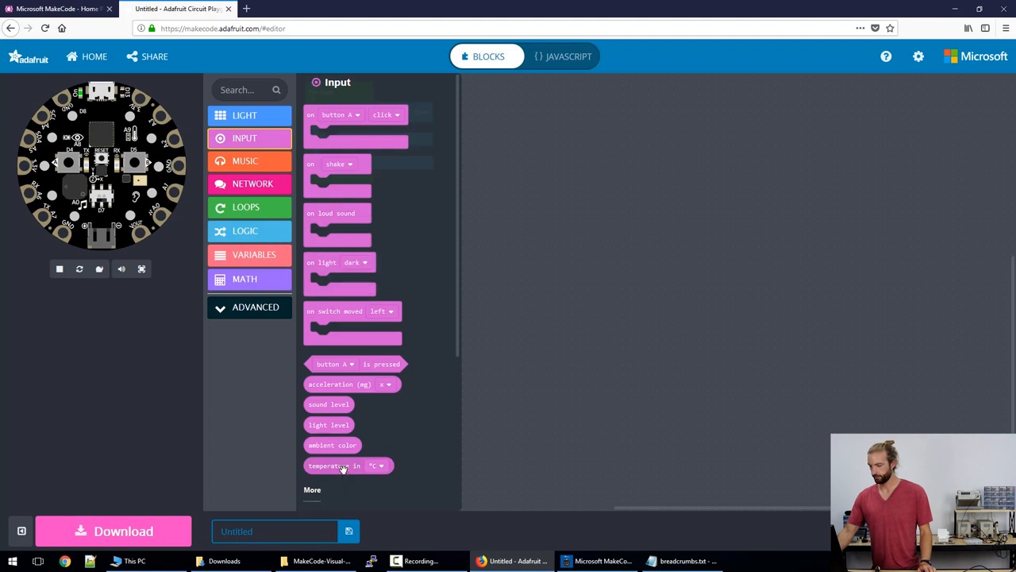
pyautogui.moveTo(348, 465); pyautogui.dragTo(443, 248)
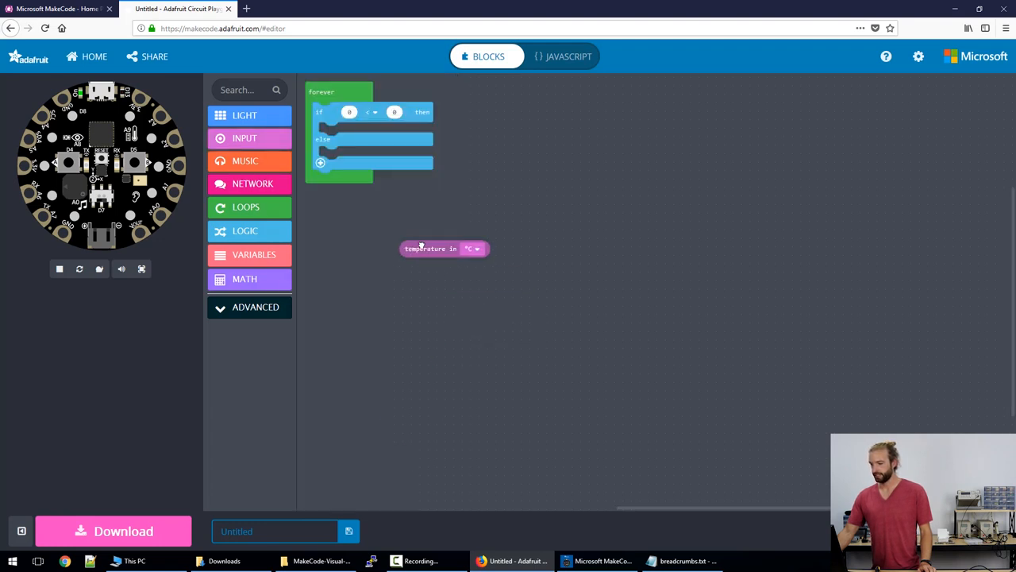
pyautogui.moveTo(443, 247); pyautogui.dragTo(384, 206)
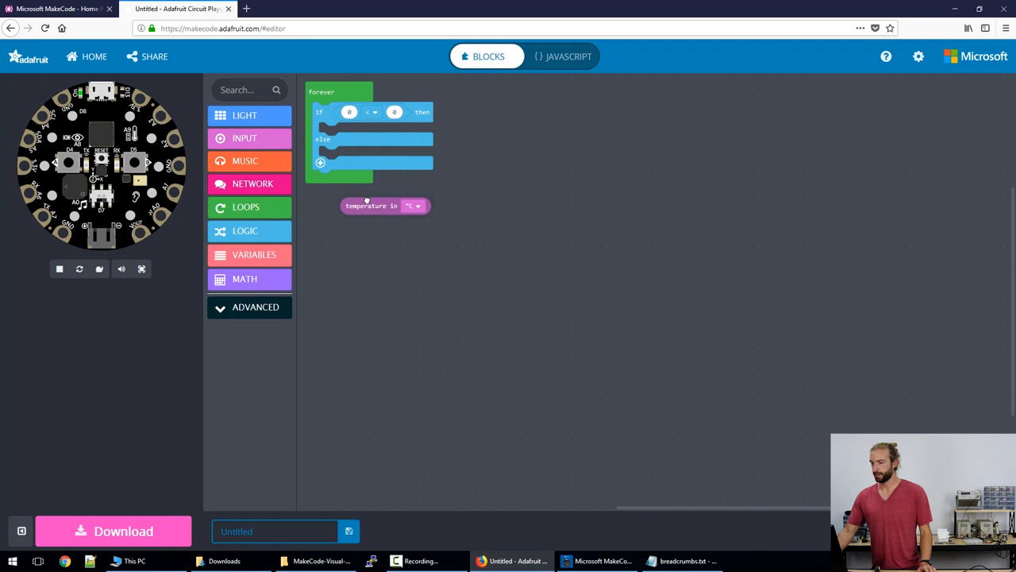
pyautogui.moveTo(384, 206); pyautogui.dragTo(384, 114)
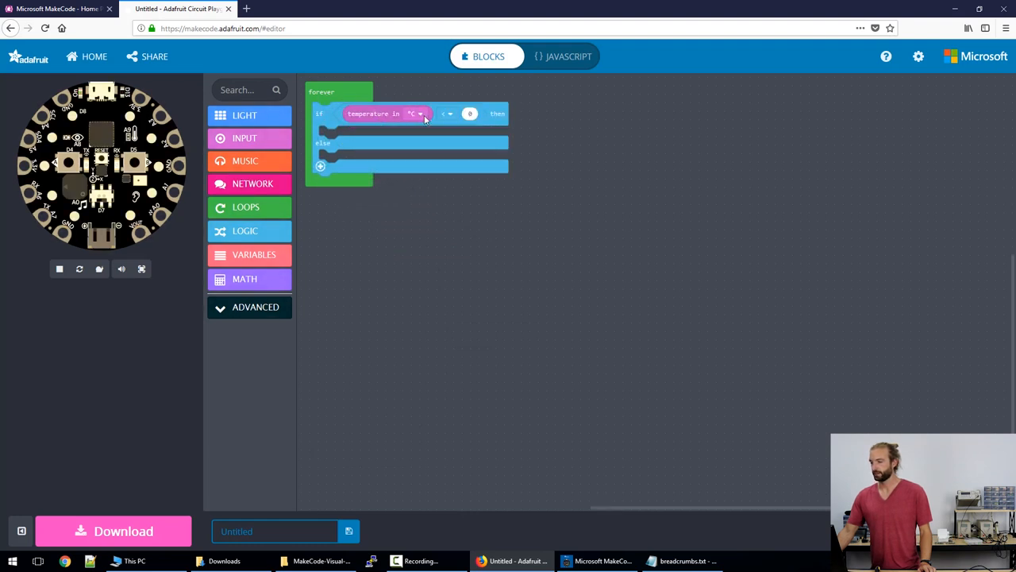
pyautogui.click(448, 115)
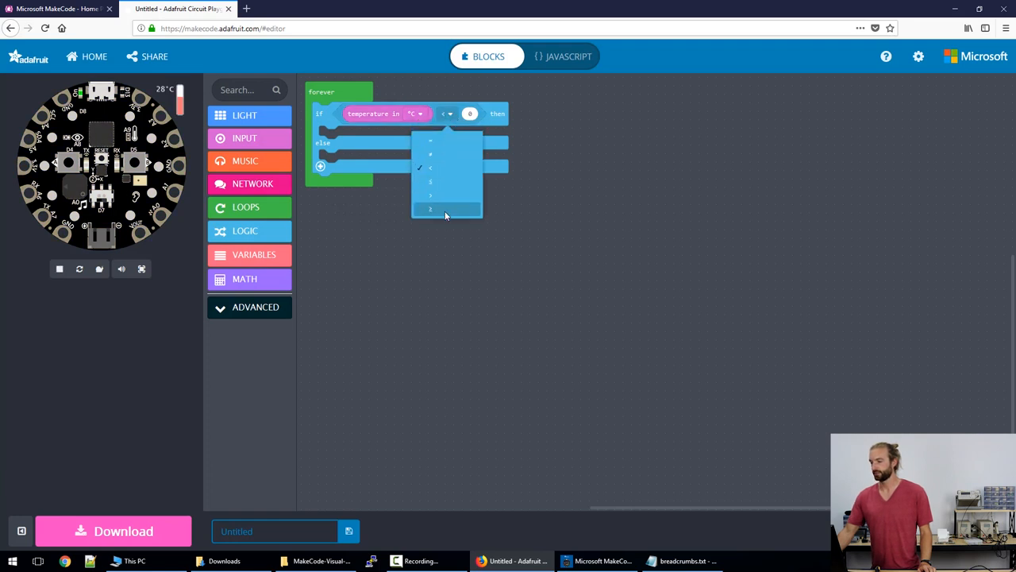
pyautogui.click(429, 209)
pyautogui.write('40')
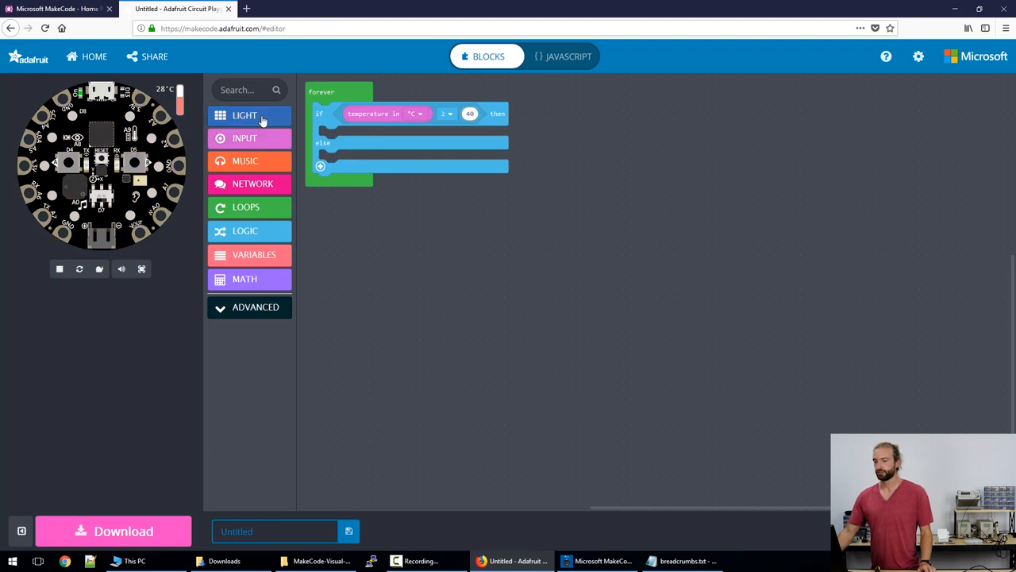
# Step: Add a show ring block from Light into the if branch
pyautogui.click(245, 114)
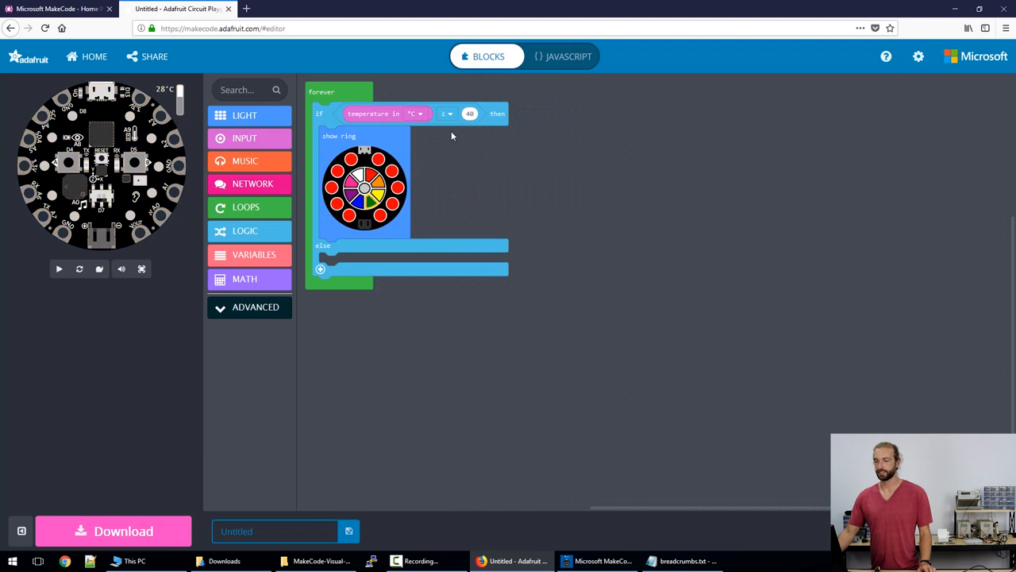
pyautogui.click(59, 268)
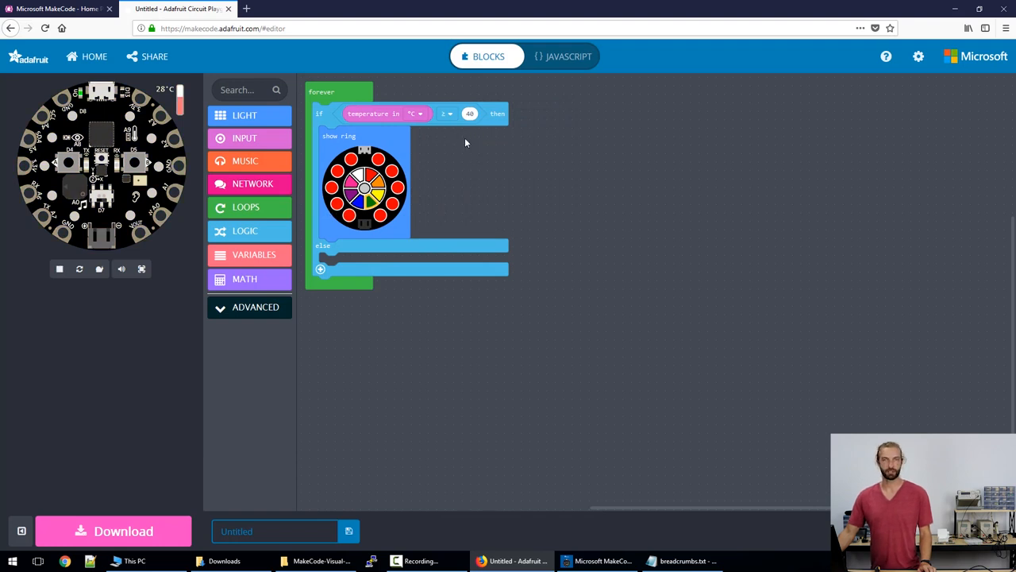
pyautogui.moveTo(464, 143)
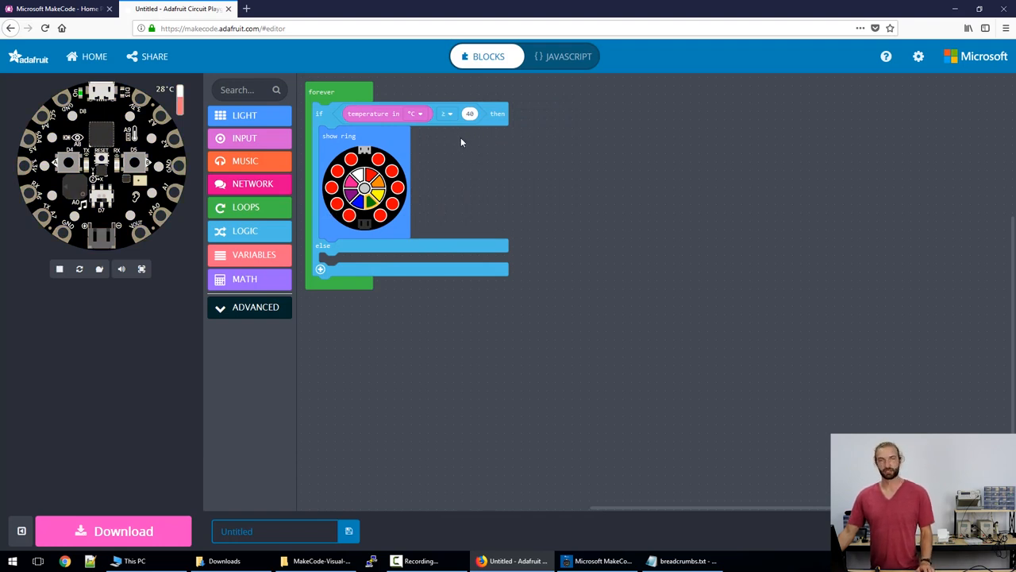
pyautogui.moveTo(324, 261)
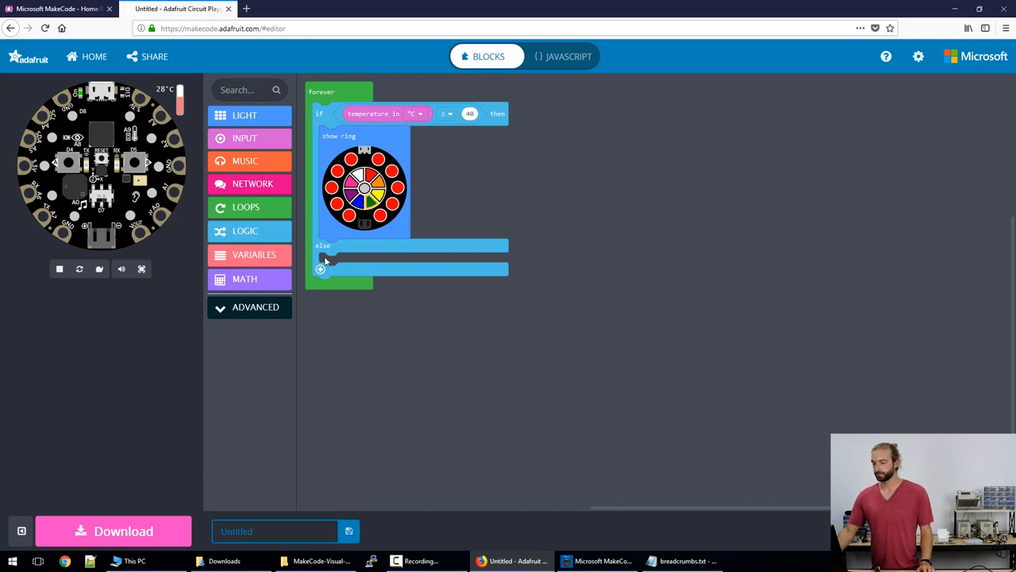
pyautogui.moveTo(248, 114)
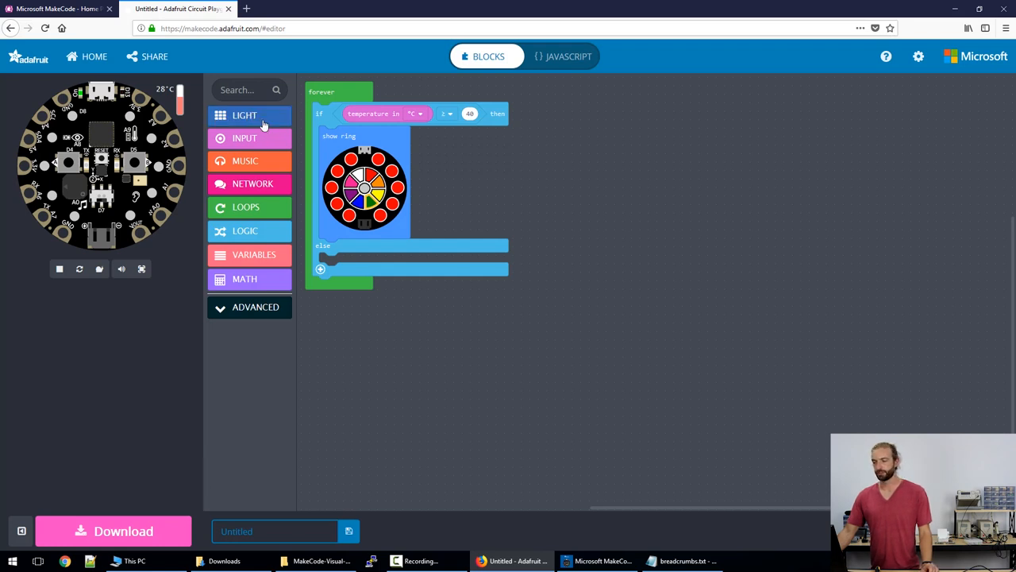
pyautogui.moveTo(270, 152)
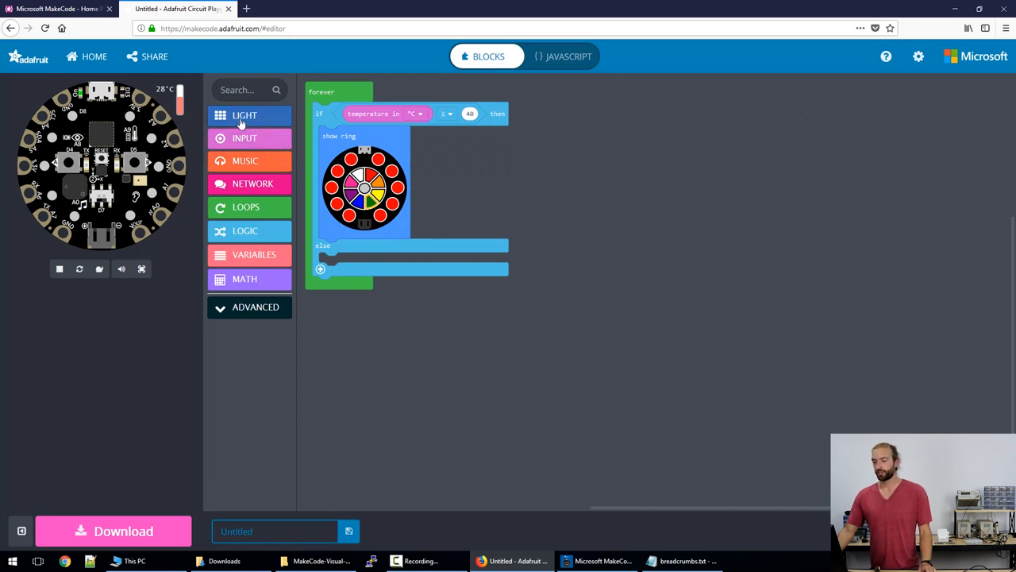
# Step: Graph the temperature in °C on the ring in the else branch and set its maximum value
pyautogui.click(245, 114)
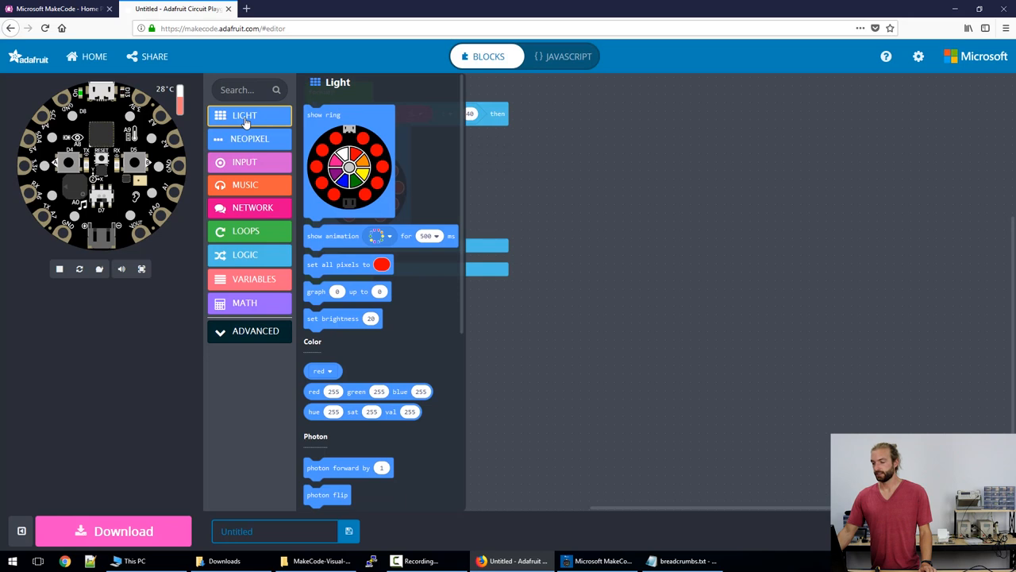
pyautogui.moveTo(321, 294)
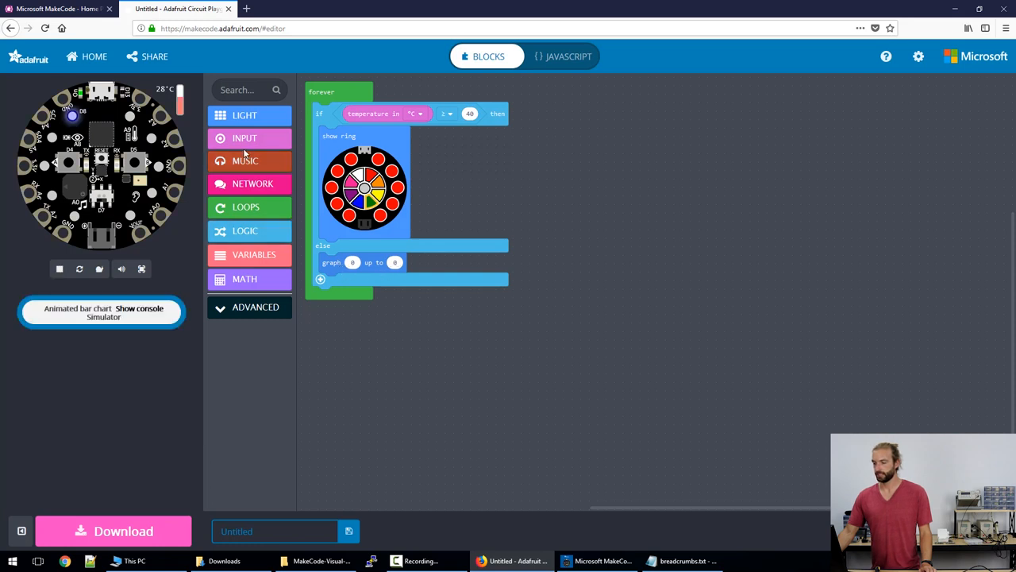
pyautogui.click(245, 137)
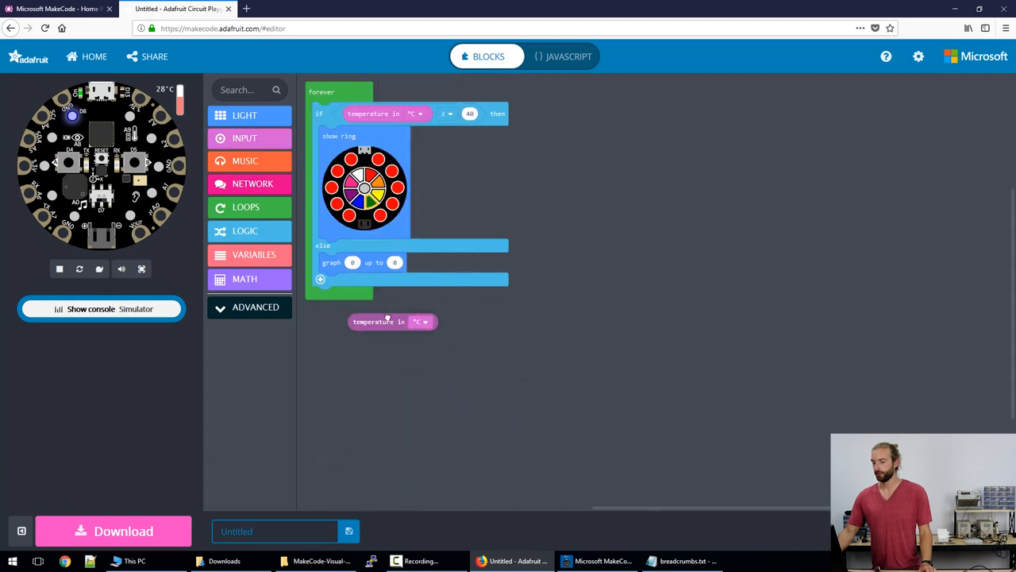
pyautogui.moveTo(389, 320); pyautogui.dragTo(375, 262)
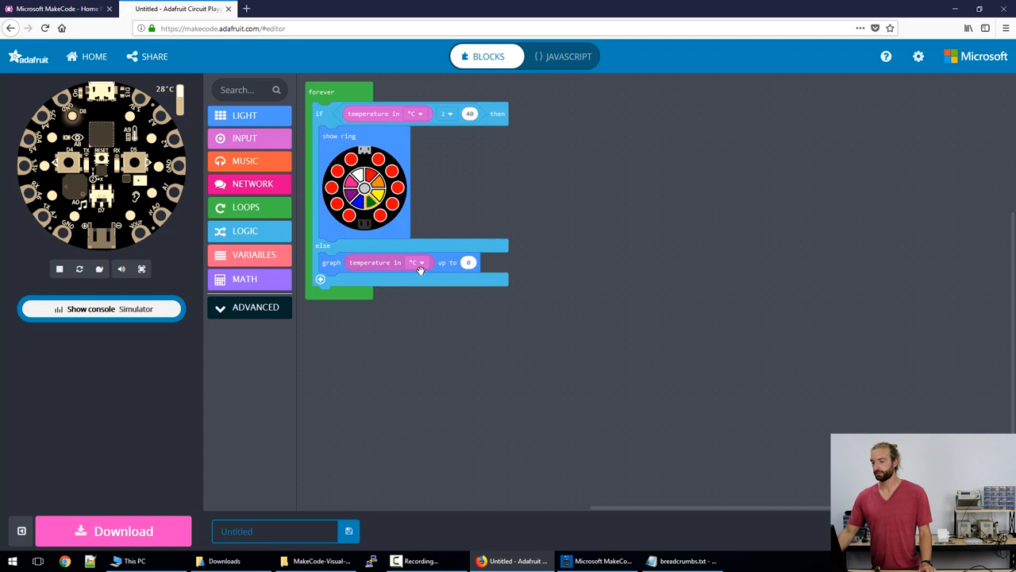
pyautogui.click(468, 262)
pyautogui.write('40')
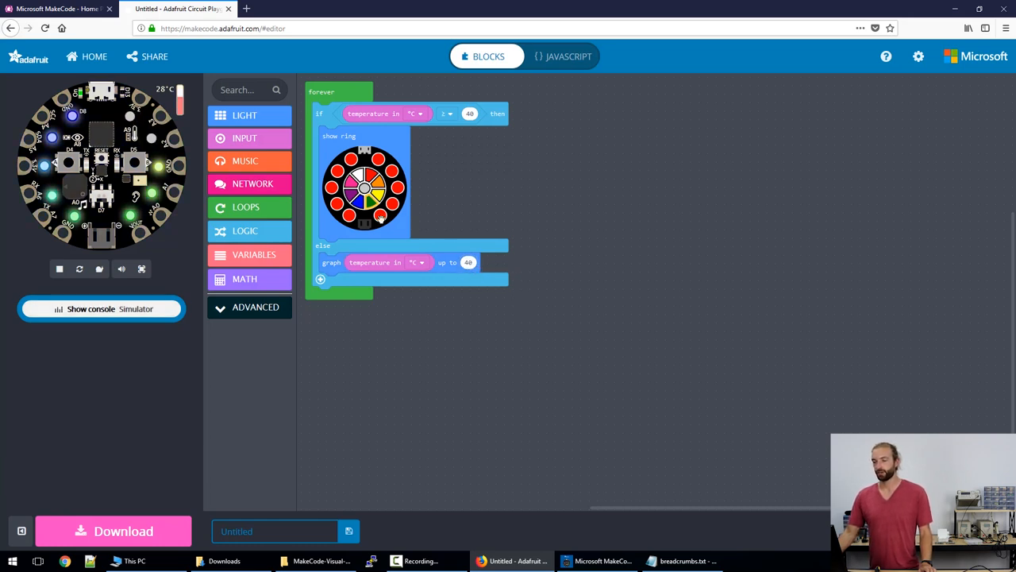
pyautogui.moveTo(473, 282)
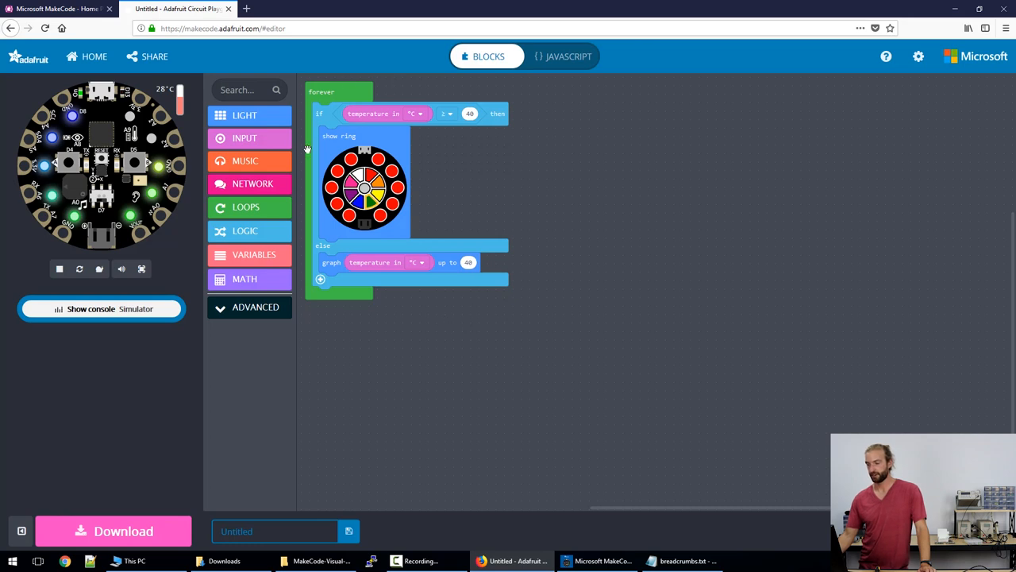
pyautogui.moveTo(479, 143)
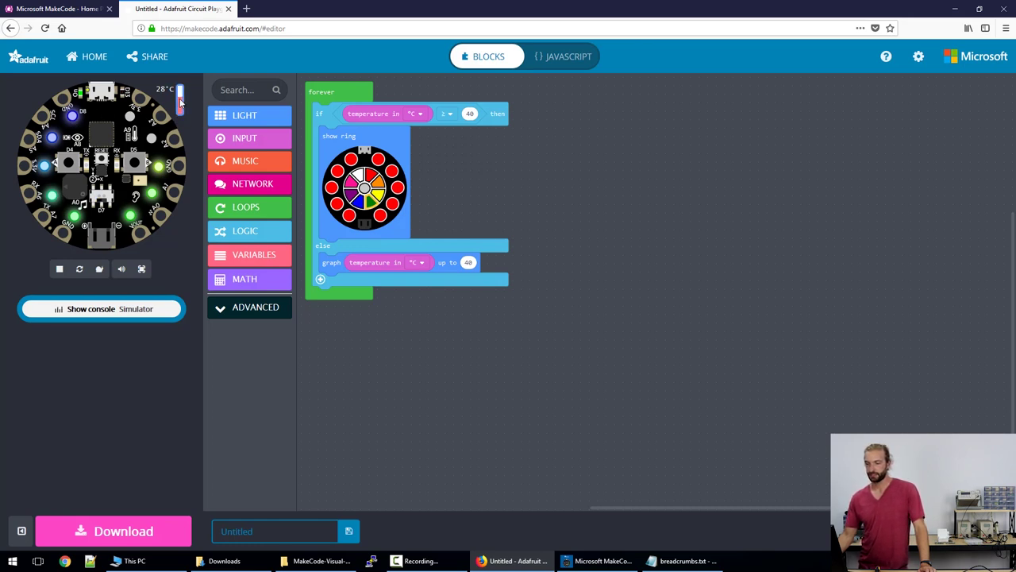
# Step: Slide the simulated temperature through 7, 37, 48 and 10 °C and watch the ring respond
pyautogui.moveTo(180, 91); pyautogui.dragTo(179, 111)
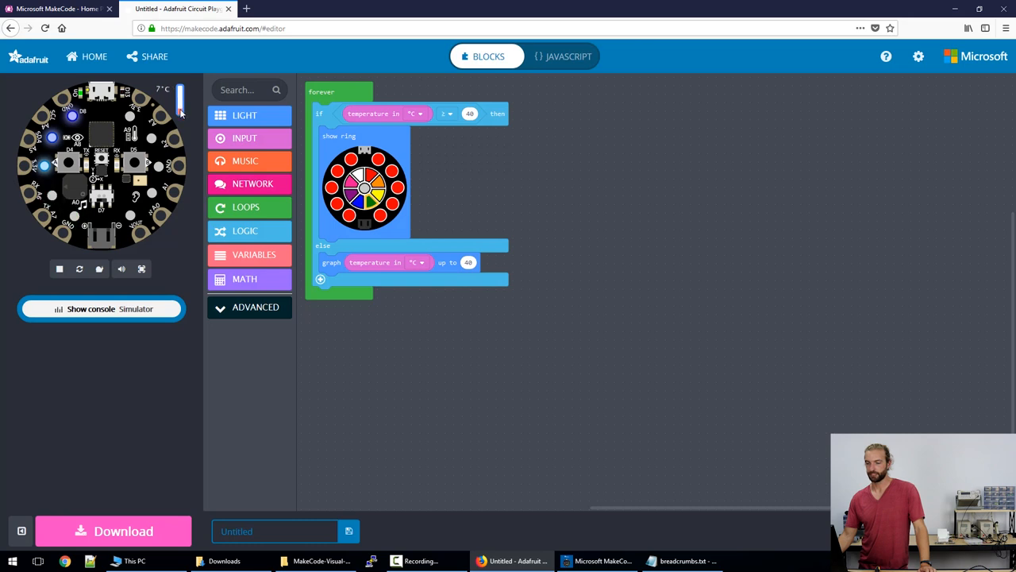
pyautogui.moveTo(181, 111); pyautogui.dragTo(181, 103)
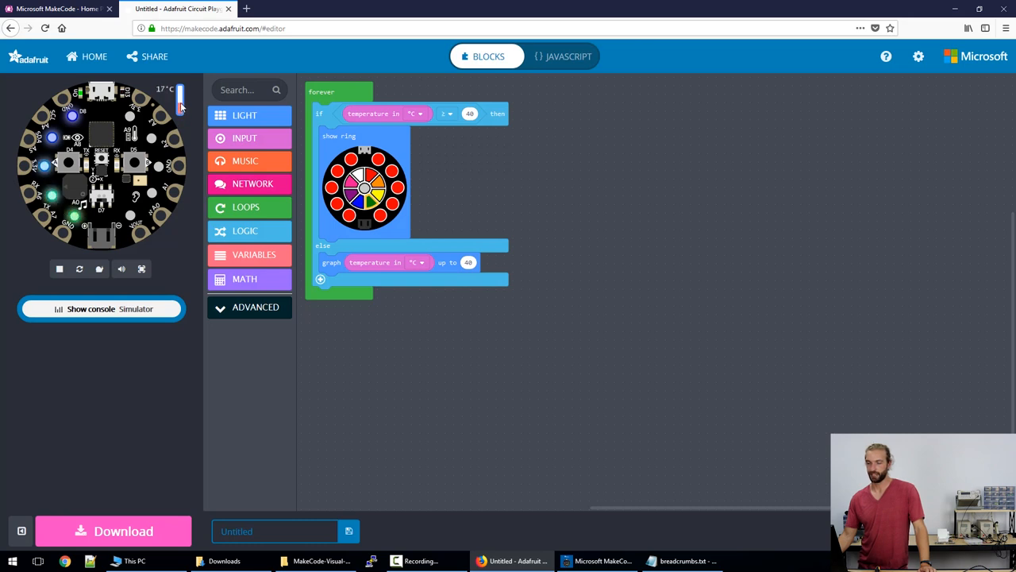
pyautogui.moveTo(181, 107); pyautogui.dragTo(181, 96)
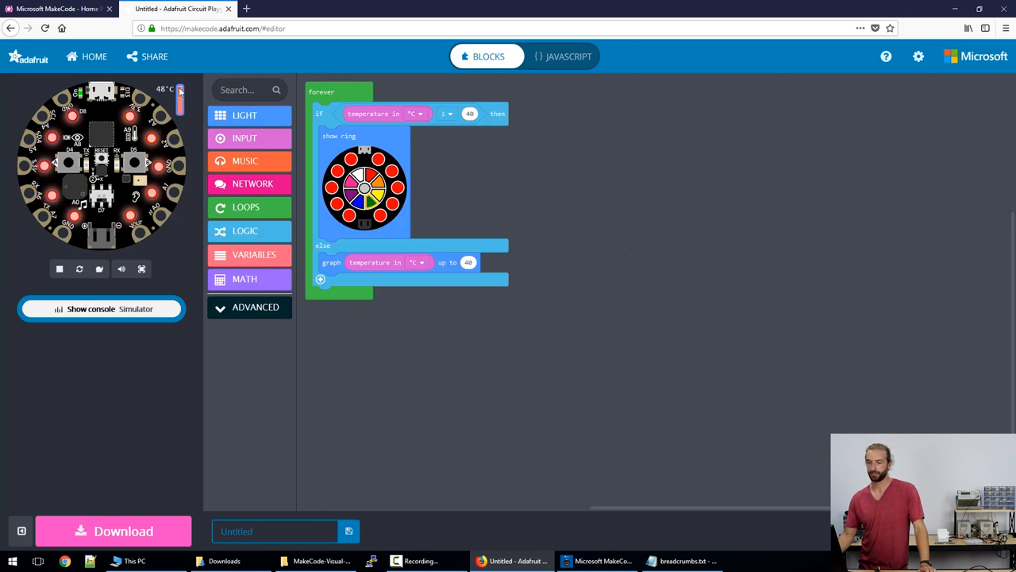
pyautogui.moveTo(181, 90); pyautogui.dragTo(181, 99)
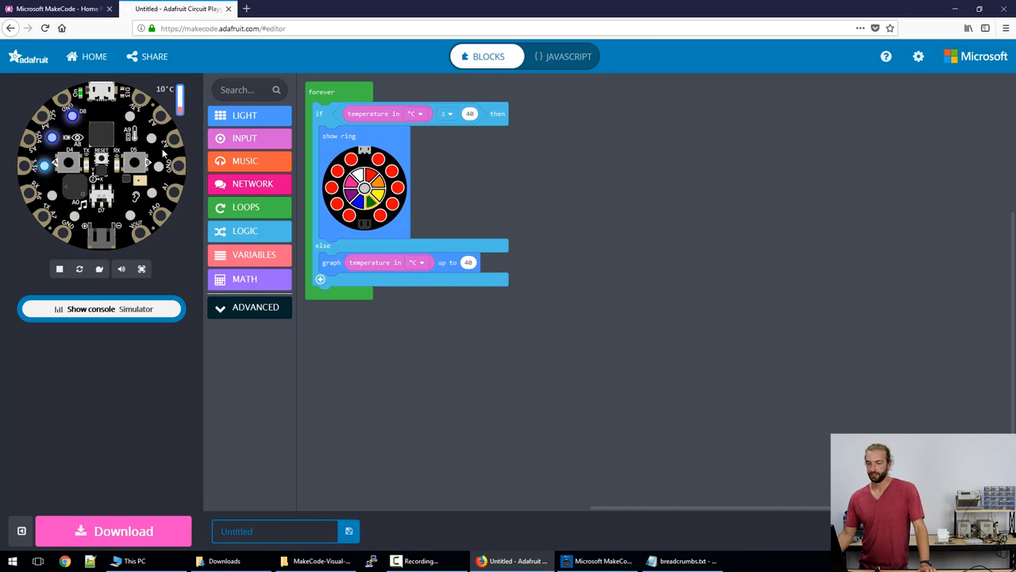
pyautogui.moveTo(310, 349)
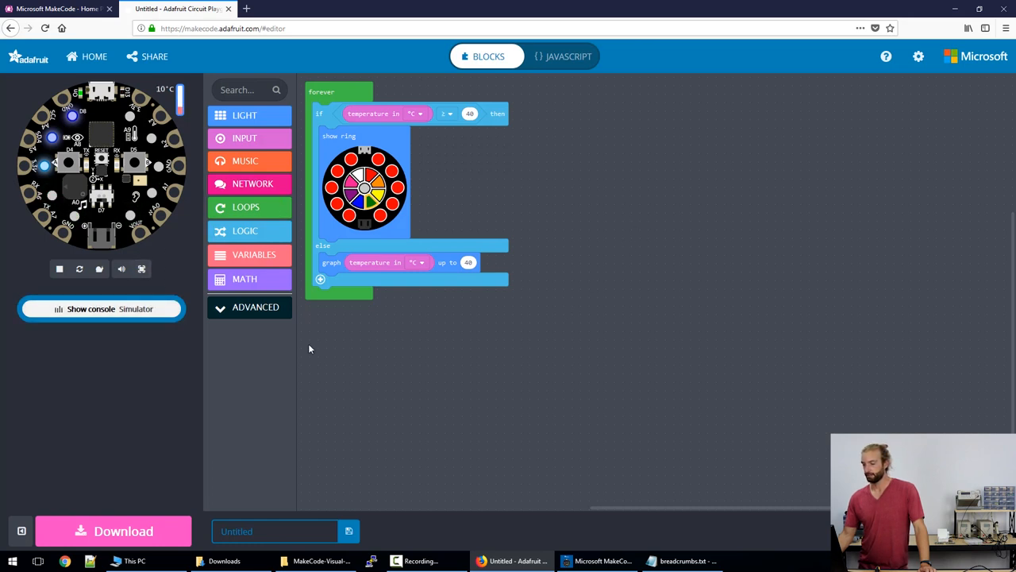
pyautogui.moveTo(918, 139)
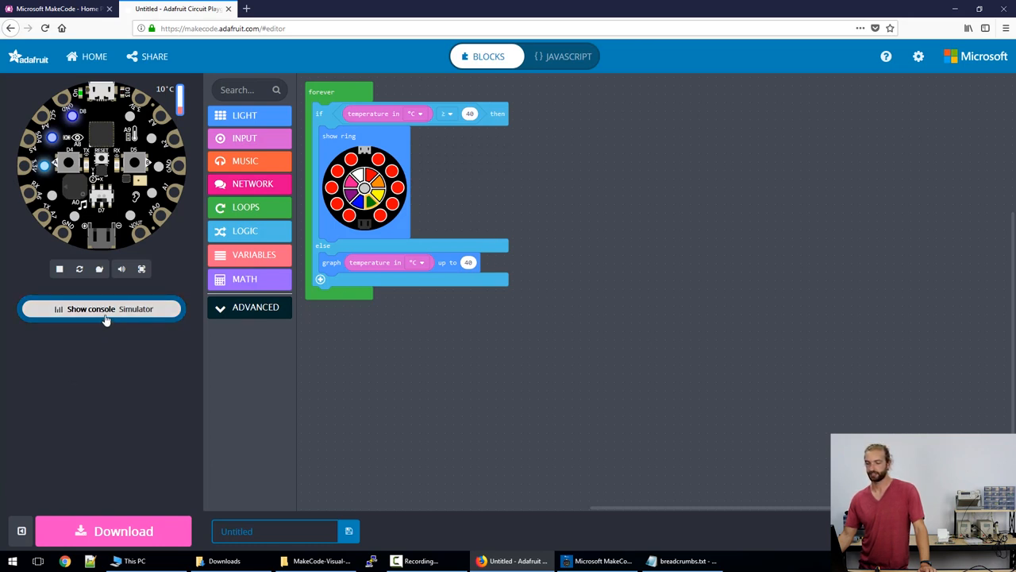
pyautogui.moveTo(101, 308)
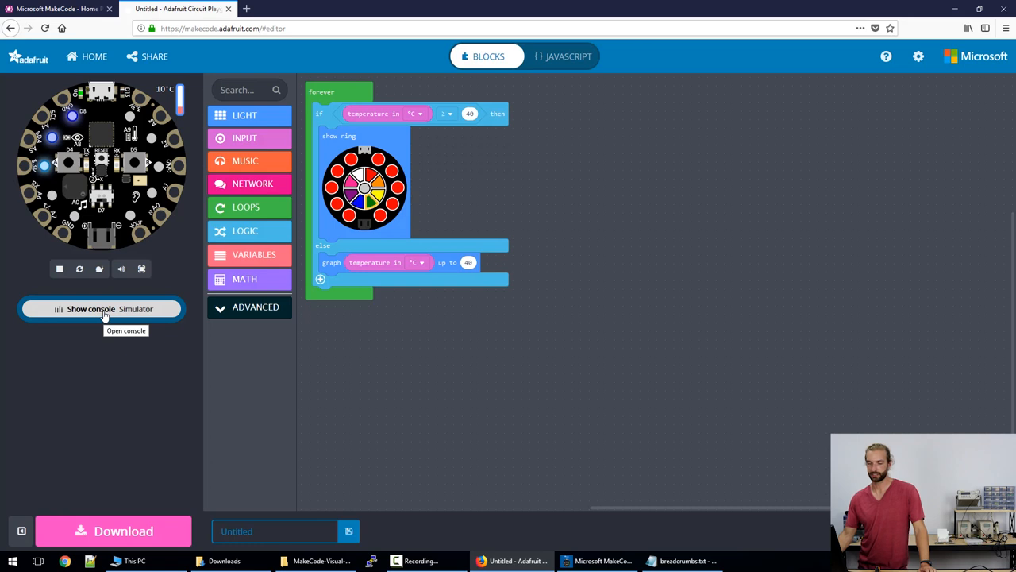
# Step: Show the simulator console chart and vary the temperature to see readings plotted
pyautogui.click(89, 308)
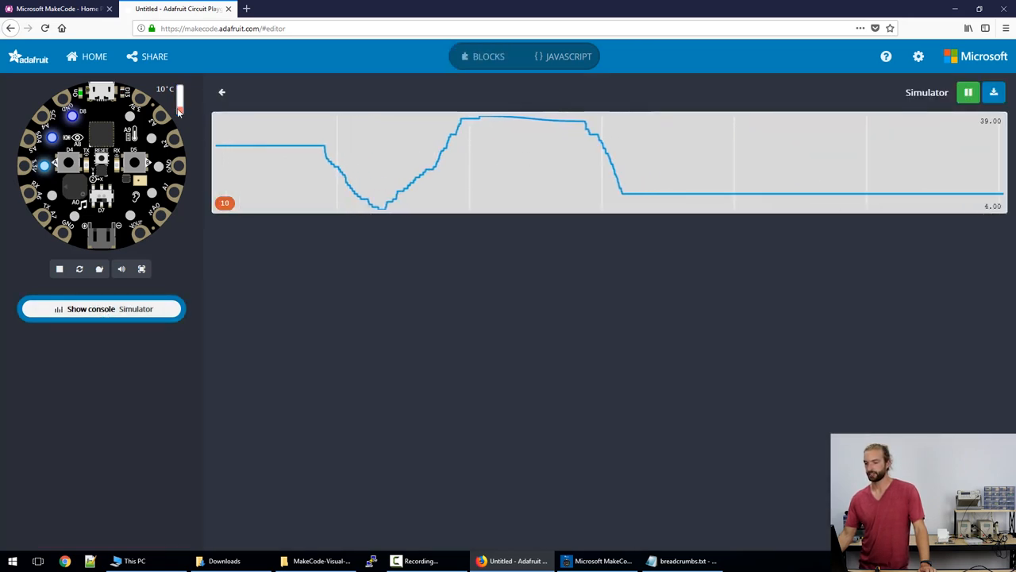
pyautogui.moveTo(179, 111); pyautogui.dragTo(179, 103)
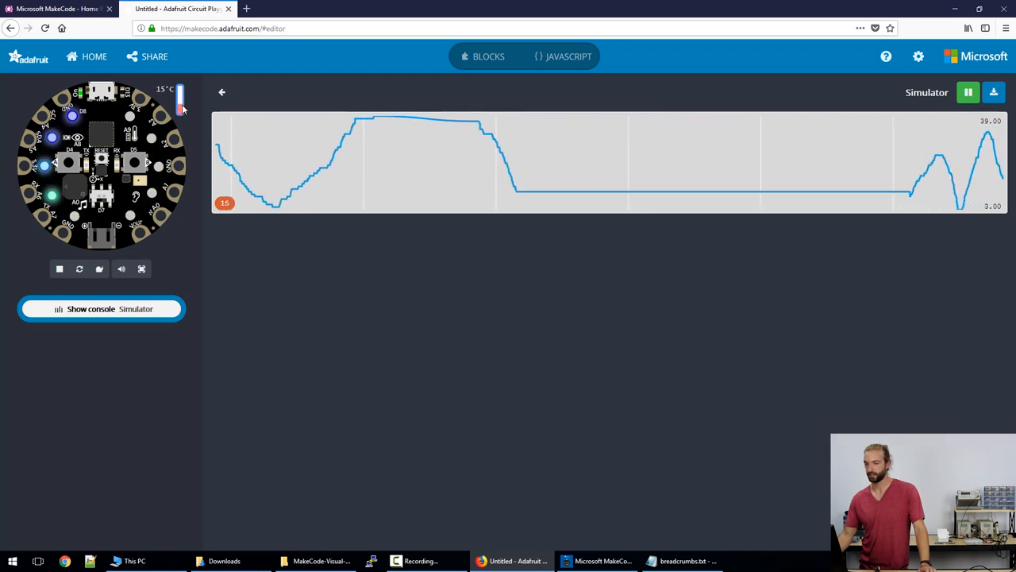
pyautogui.moveTo(181, 108); pyautogui.dragTo(182, 99)
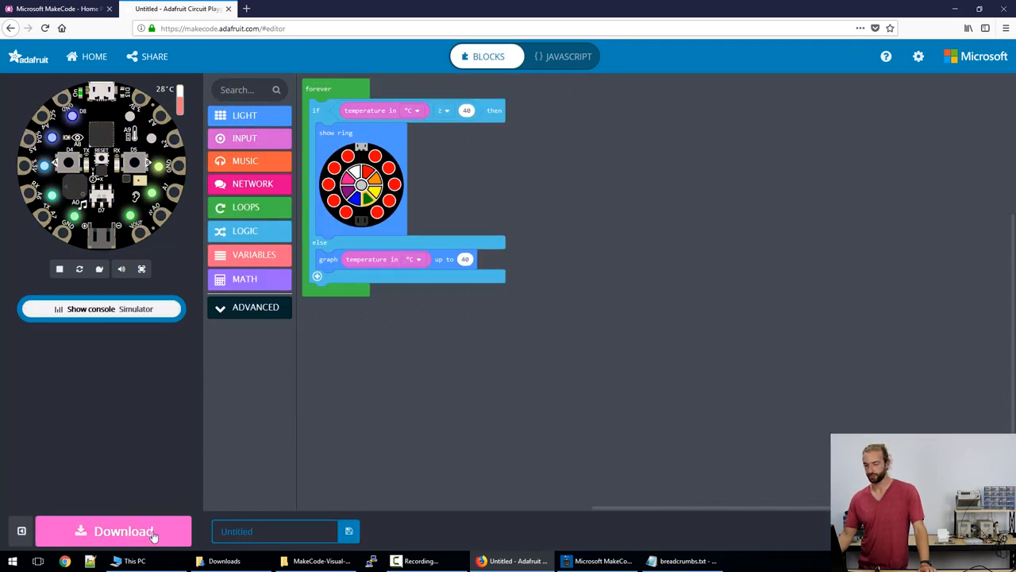
pyautogui.moveTo(115, 531)
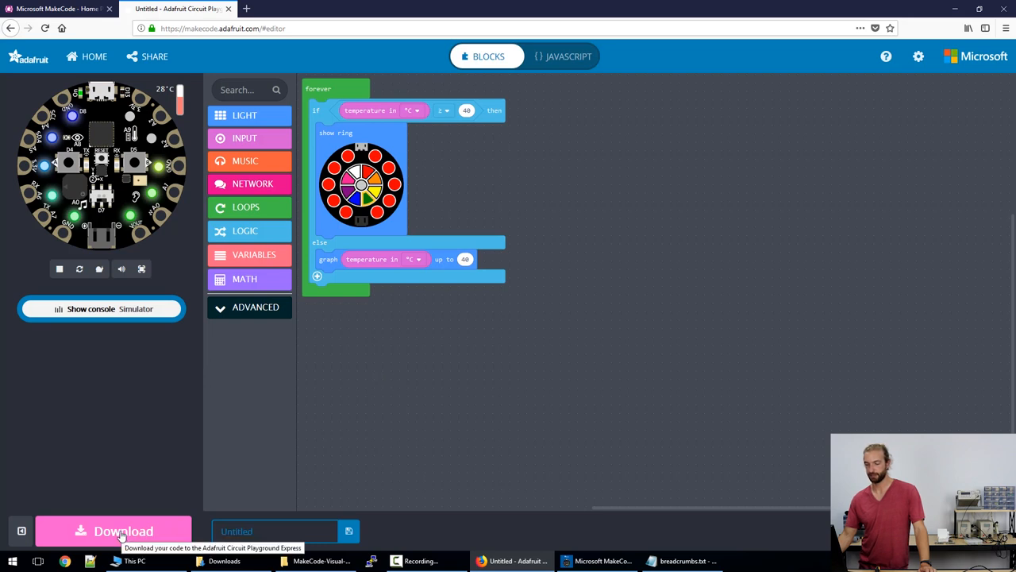
# Step: Download the compiled circuitplayground-Untitled.uf2 and save it via the Firefox dialog
pyautogui.click(114, 531)
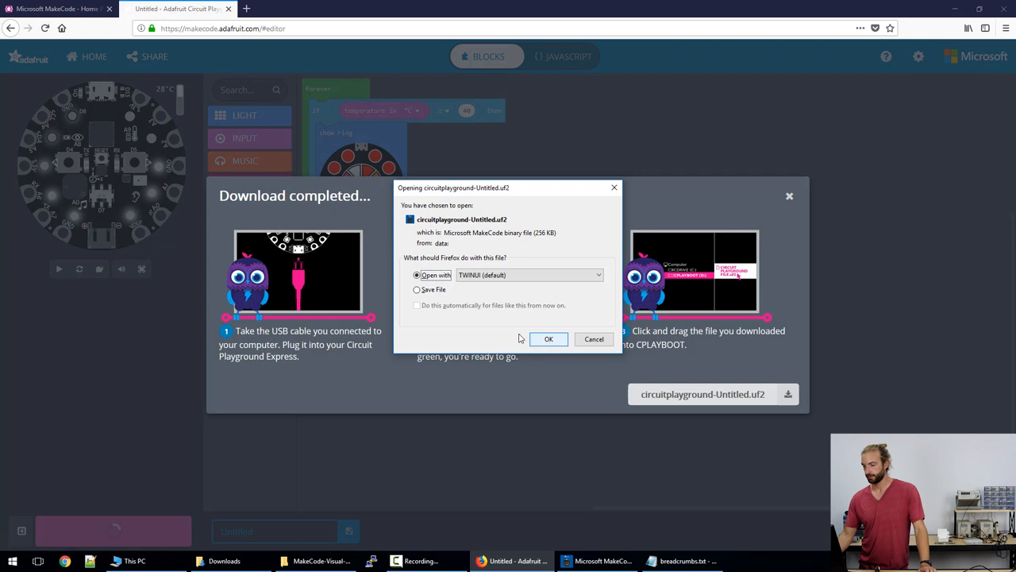
pyautogui.click(416, 289)
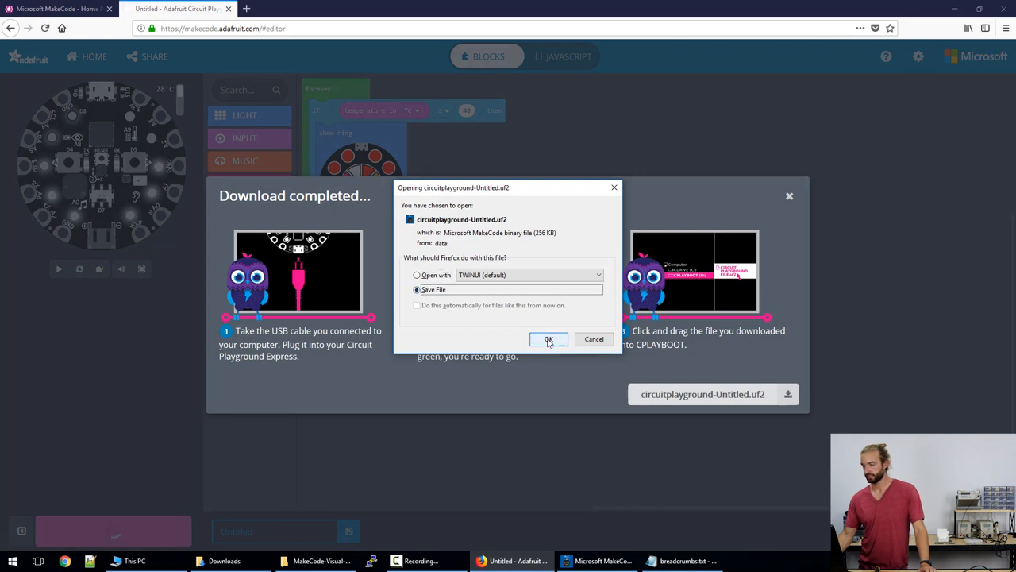
pyautogui.click(550, 339)
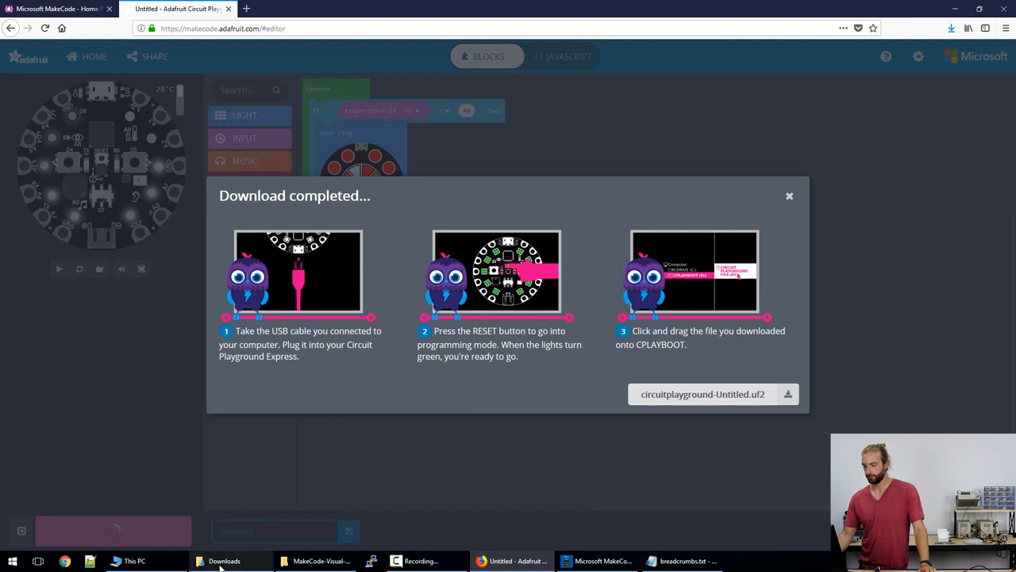
# Step: Copy circuitplayground-Untitled.uf2 from Downloads onto the CPLAYBOOT (E:) drive, then maximize MakeCode
pyautogui.click(224, 561)
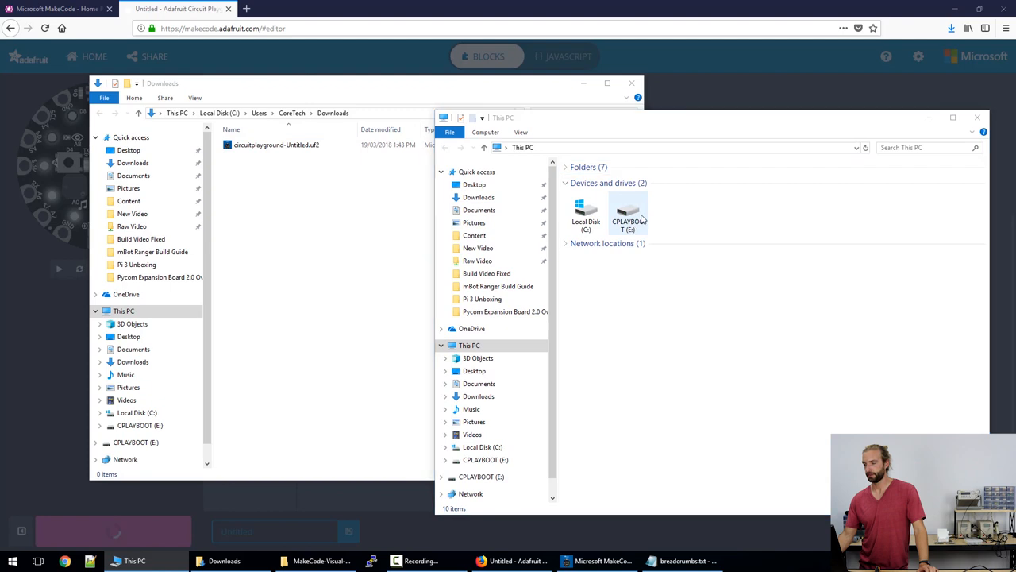
pyautogui.moveTo(638, 219)
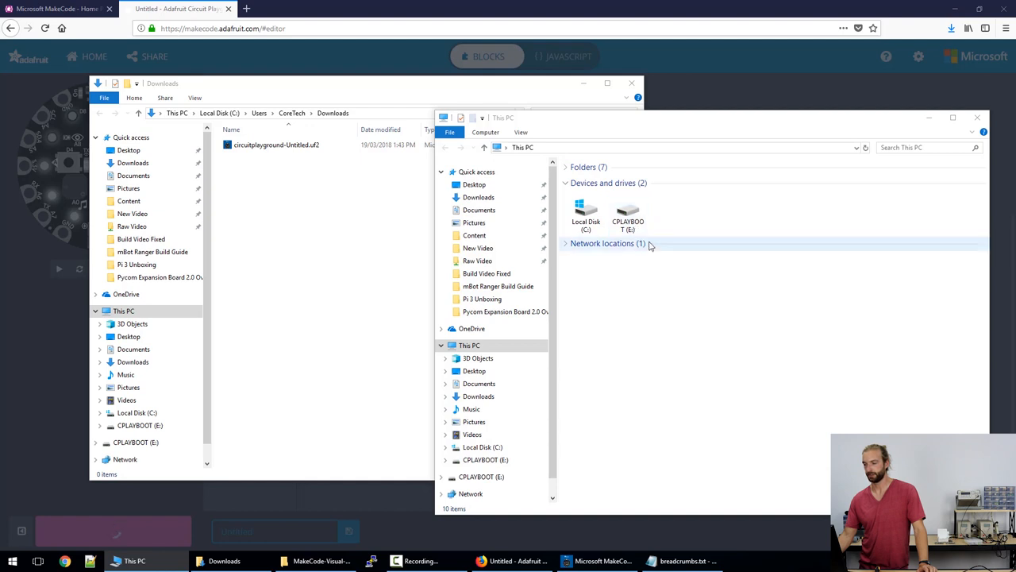
pyautogui.click(277, 145)
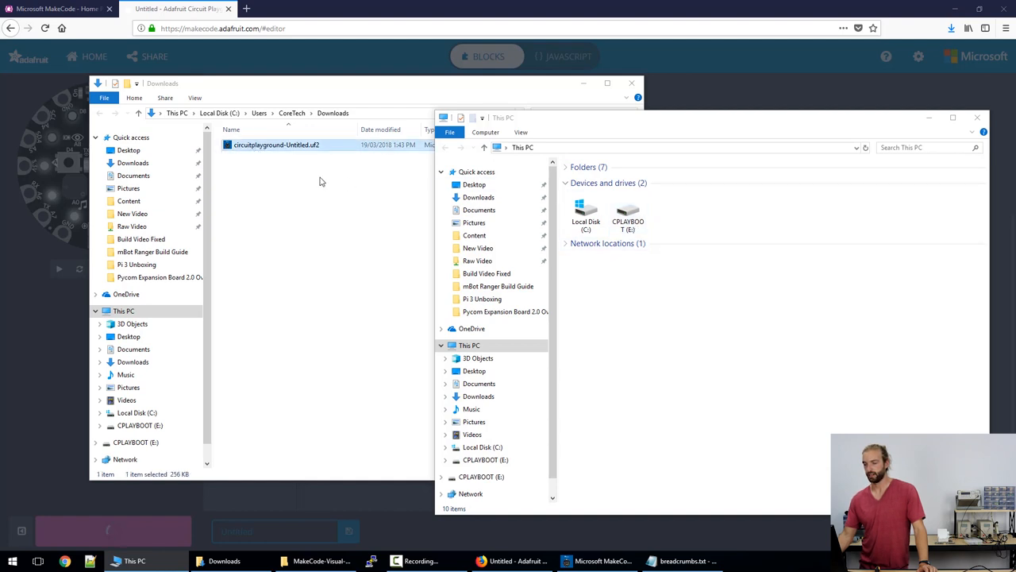
pyautogui.moveTo(276, 144); pyautogui.dragTo(627, 214)
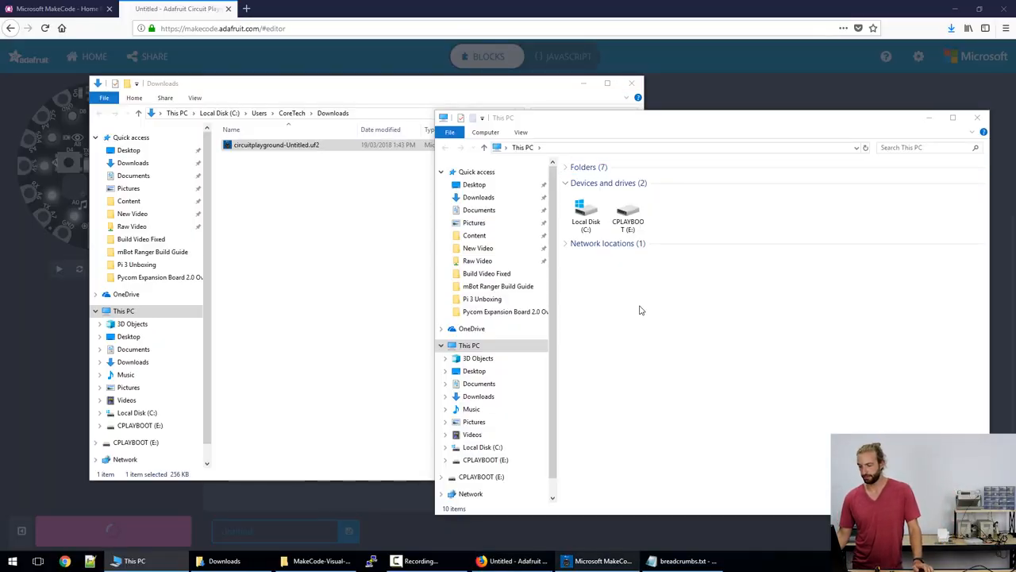
pyautogui.moveTo(597, 561)
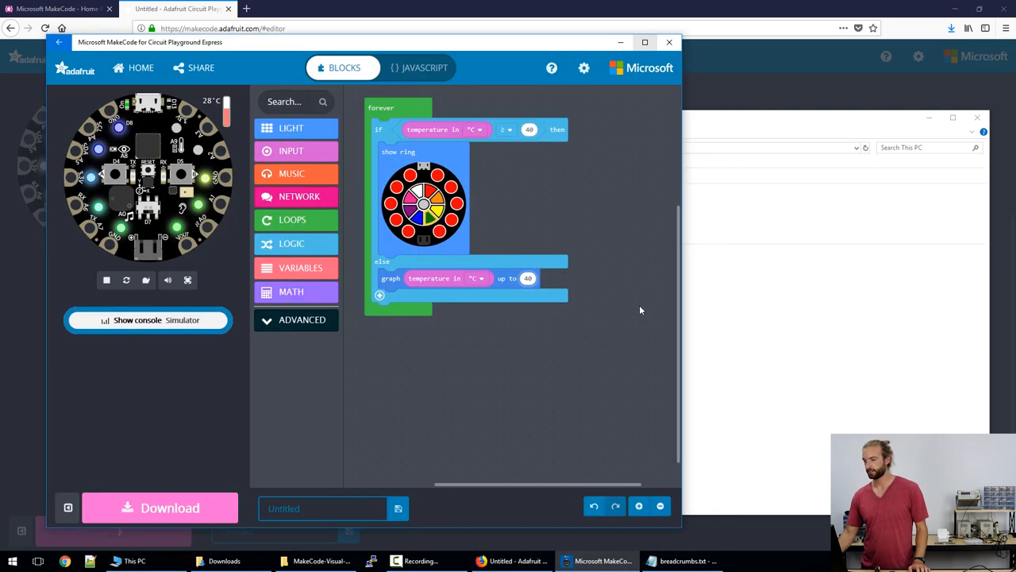
pyautogui.click(644, 41)
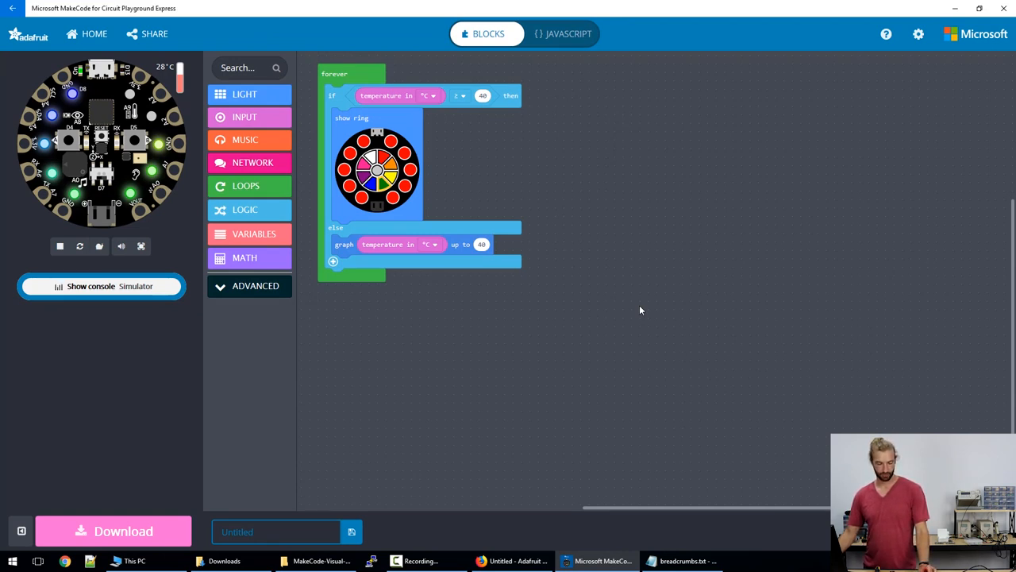
# Step: Reveal the Show console Device button for the connected board
pyautogui.click(102, 286)
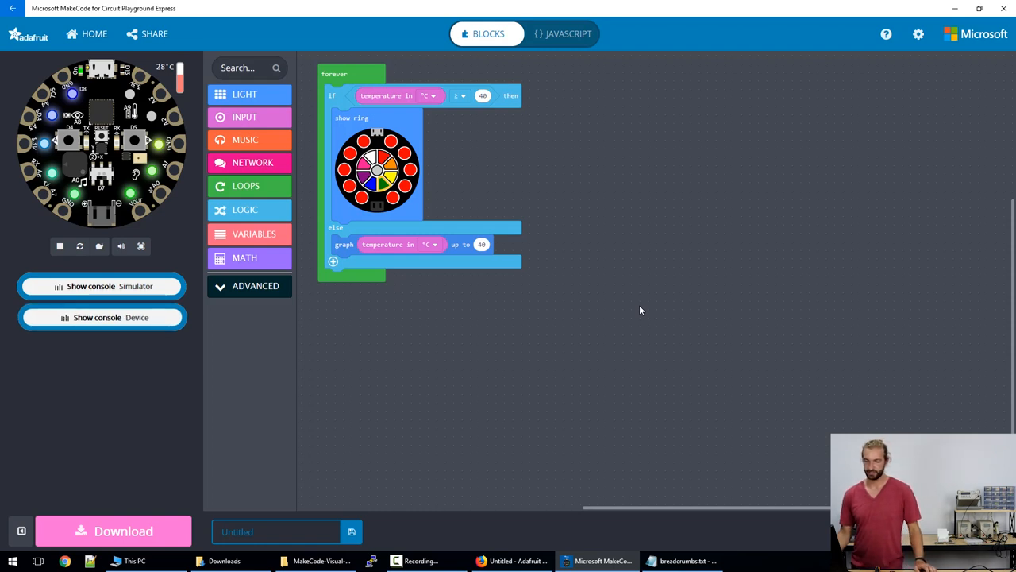
pyautogui.moveTo(101, 318)
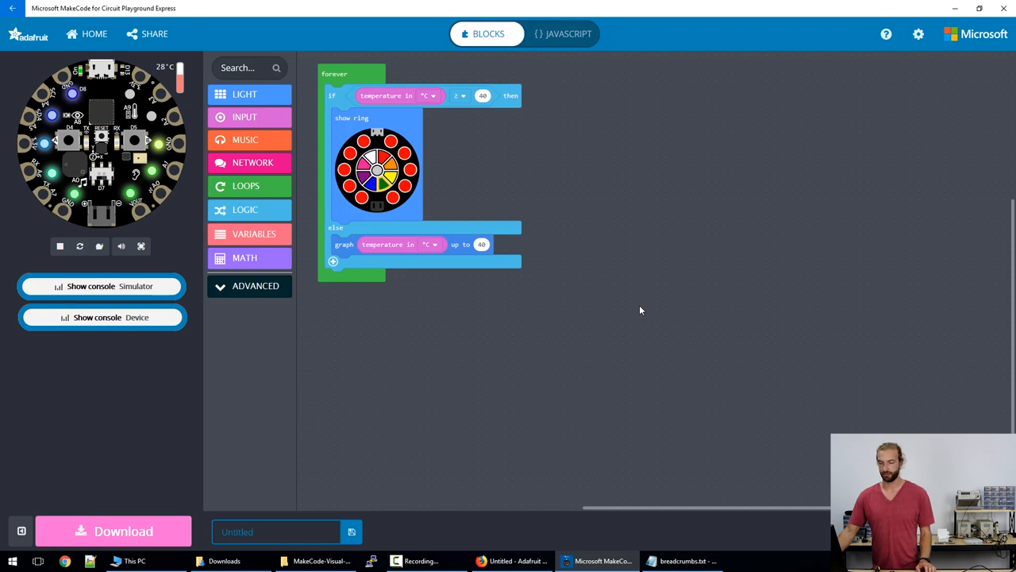
pyautogui.moveTo(101, 286)
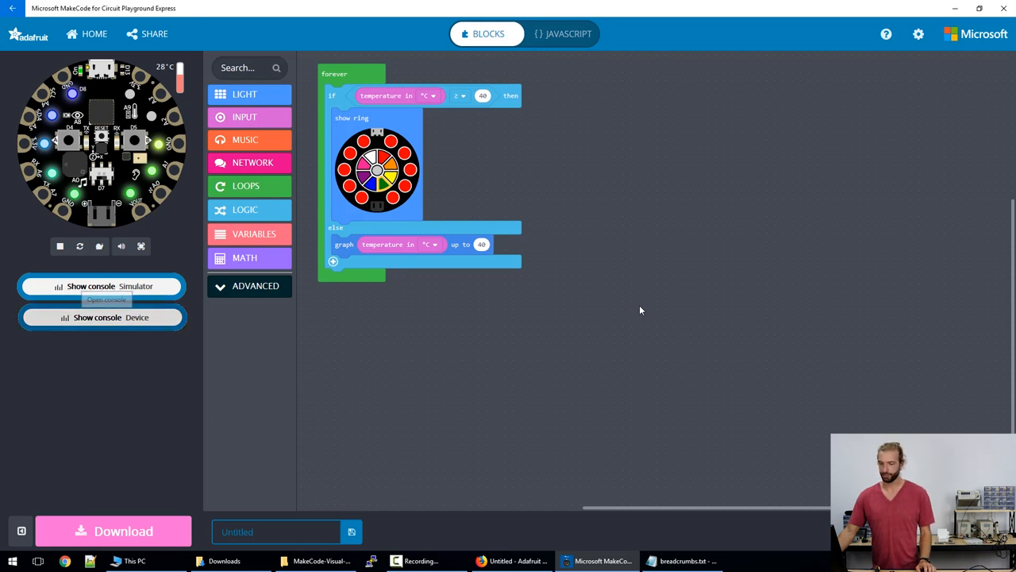
# Step: Pause the connected board's live temperature data in the device console and export it
pyautogui.click(102, 317)
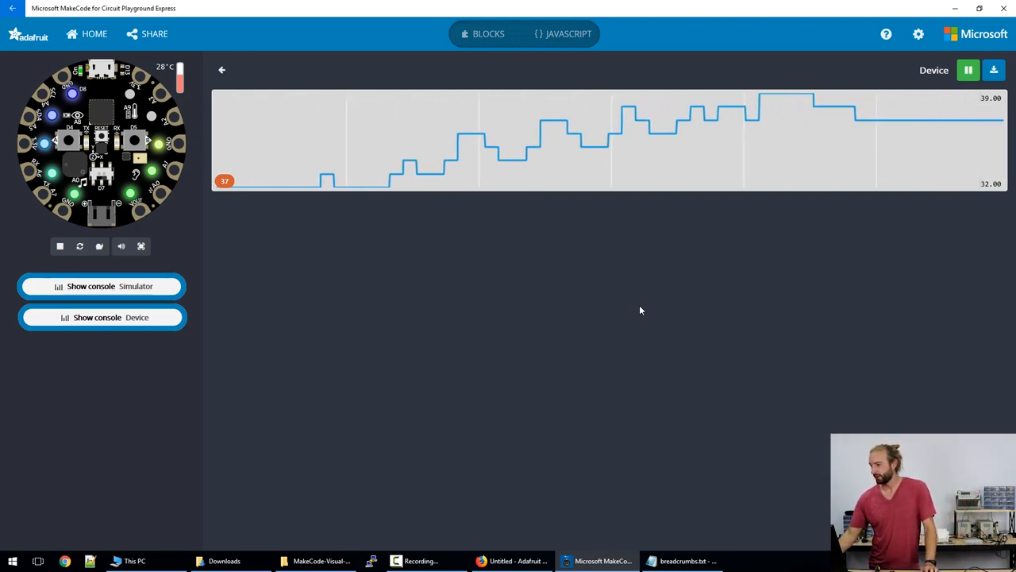
pyautogui.click(969, 70)
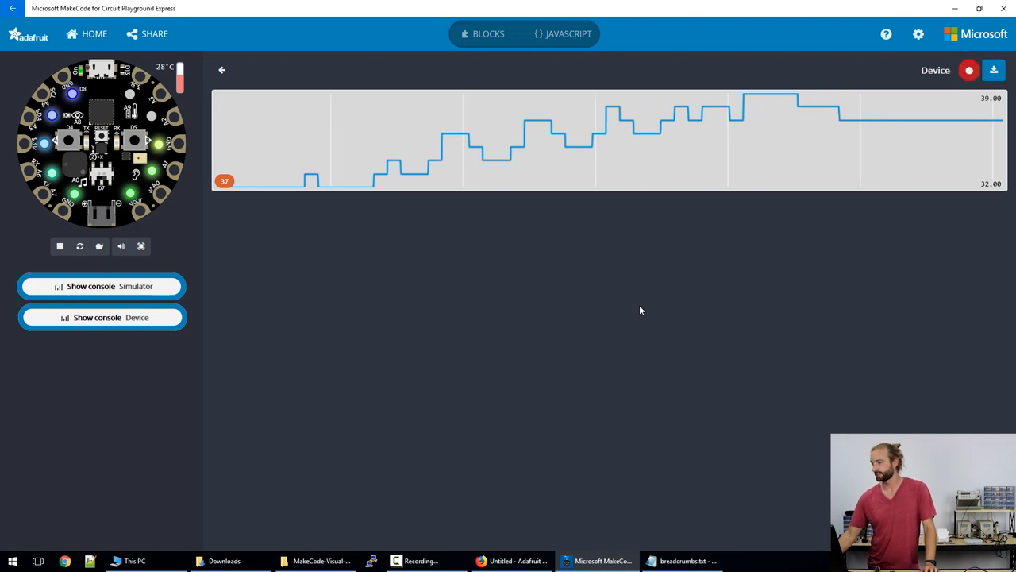
pyautogui.moveTo(994, 70)
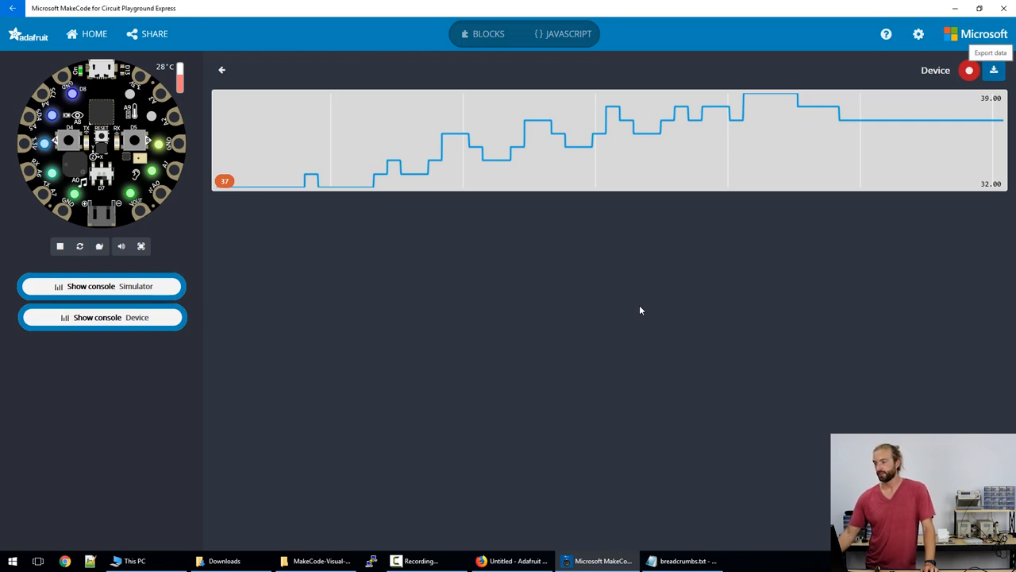
pyautogui.click(994, 70)
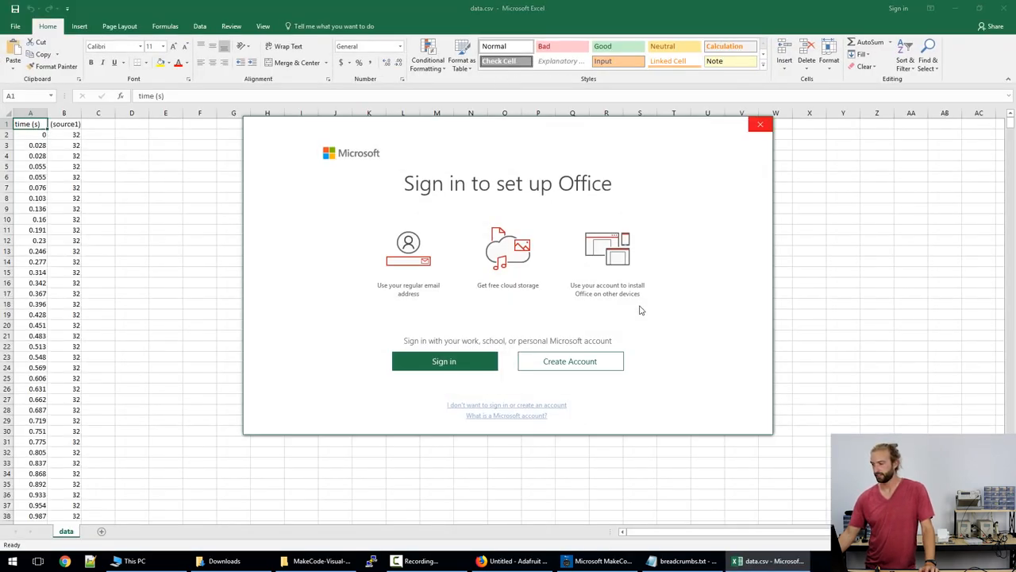
# Step: Dismiss the Office sign-in prompt and scroll through data.csv's timestamped readings of 32
pyautogui.click(759, 123)
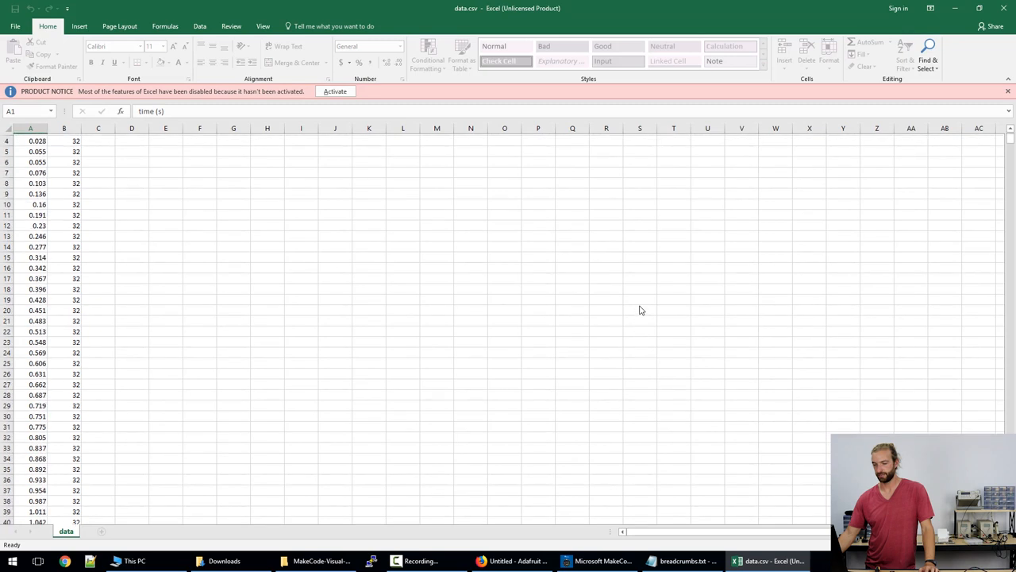
pyautogui.scroll(-3)
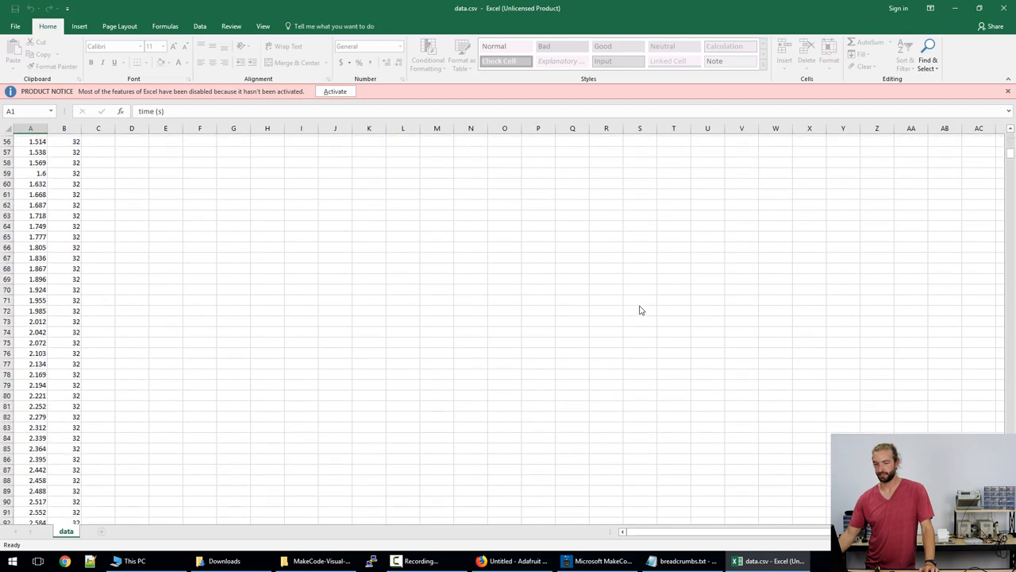
pyautogui.scroll(-3)
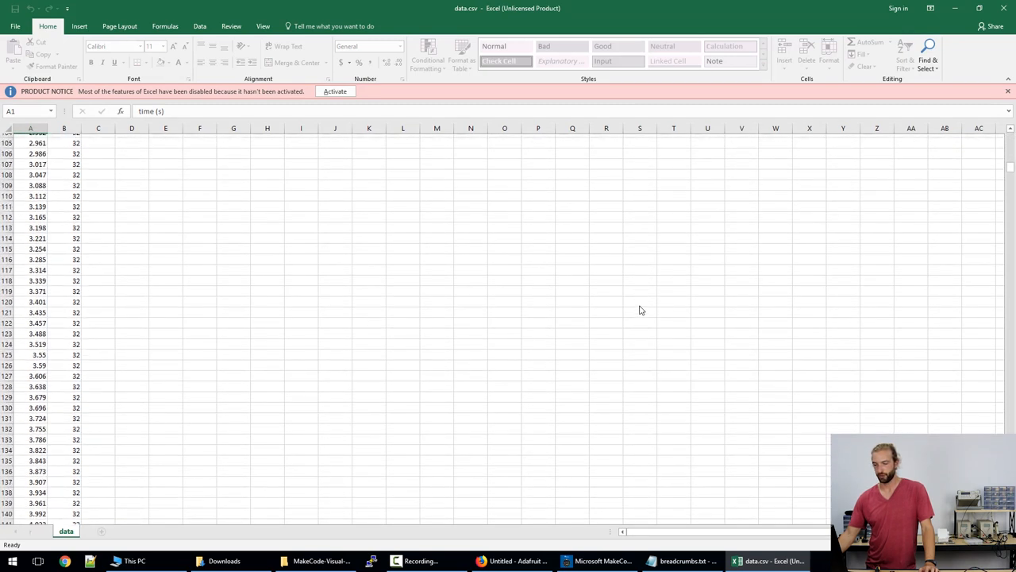
pyautogui.scroll(-3)
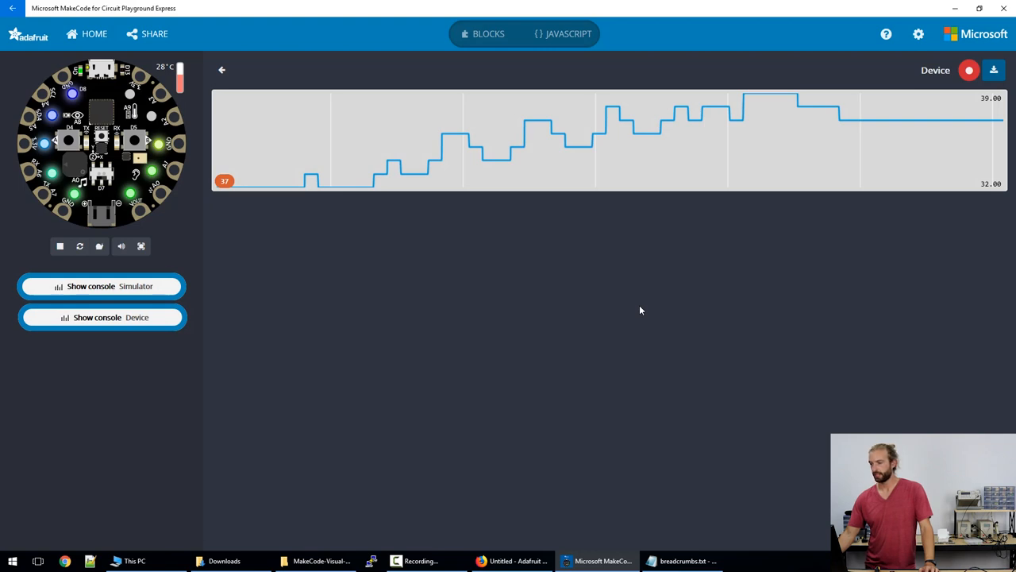
# Step: Leave the console for the temperature blocks and start a fresh download to the board
pyautogui.click(490, 34)
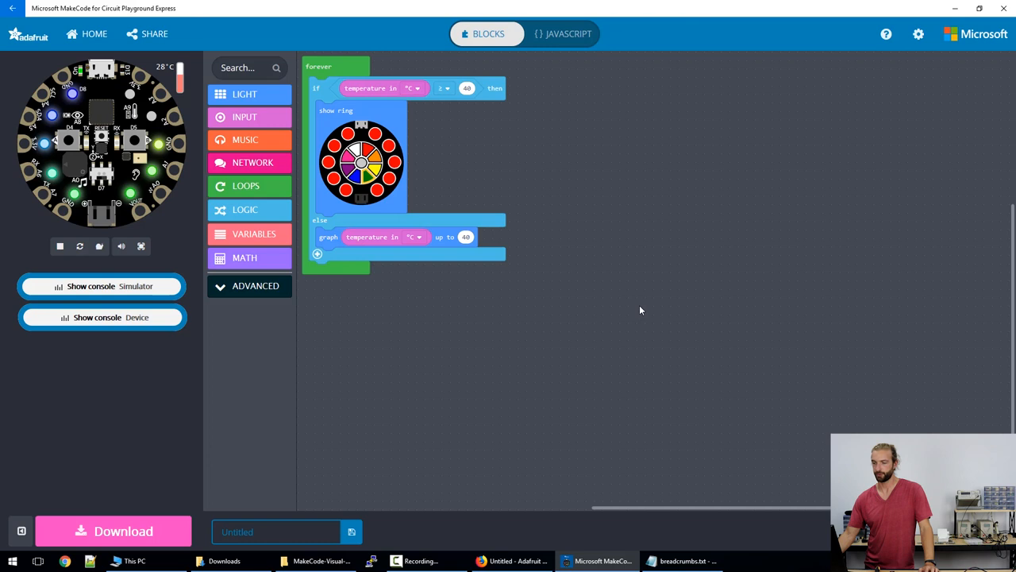
pyautogui.moveTo(114, 530)
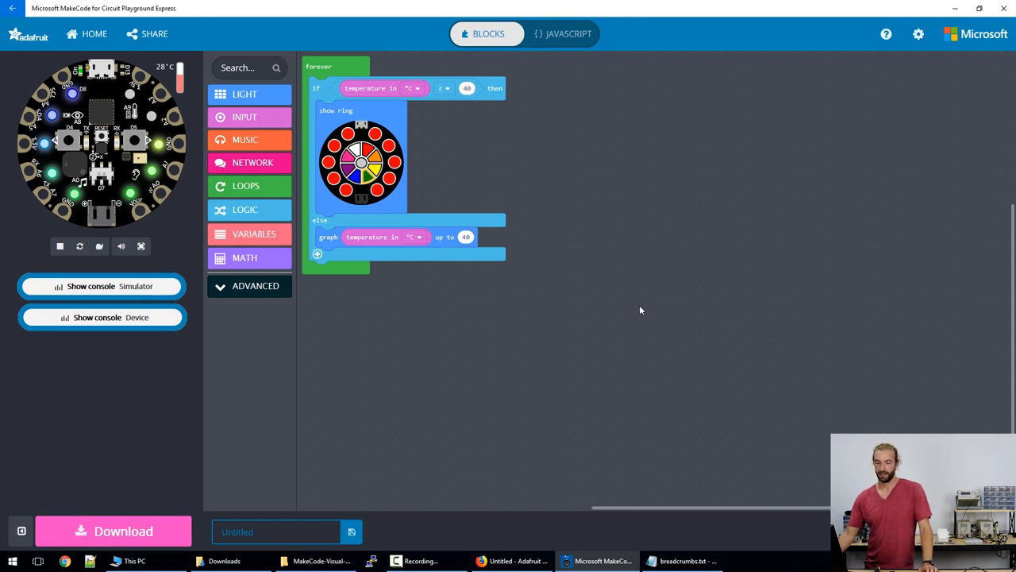
pyautogui.click(60, 246)
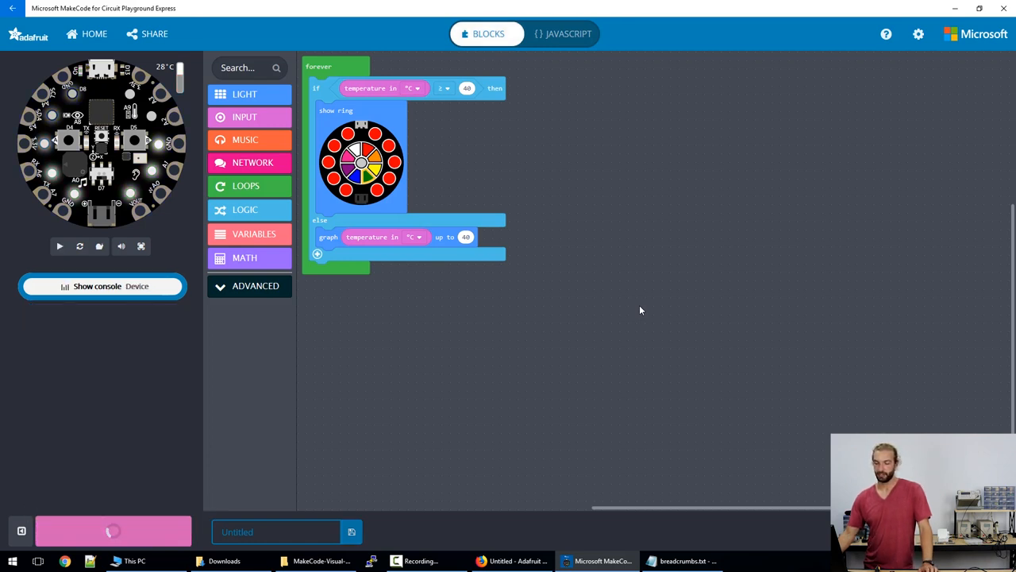
pyautogui.click(60, 246)
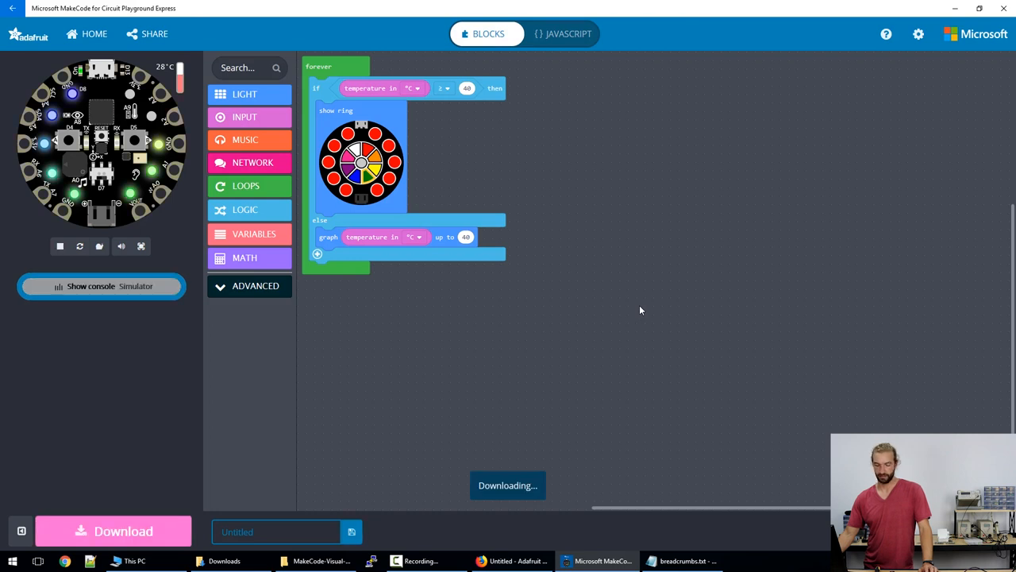